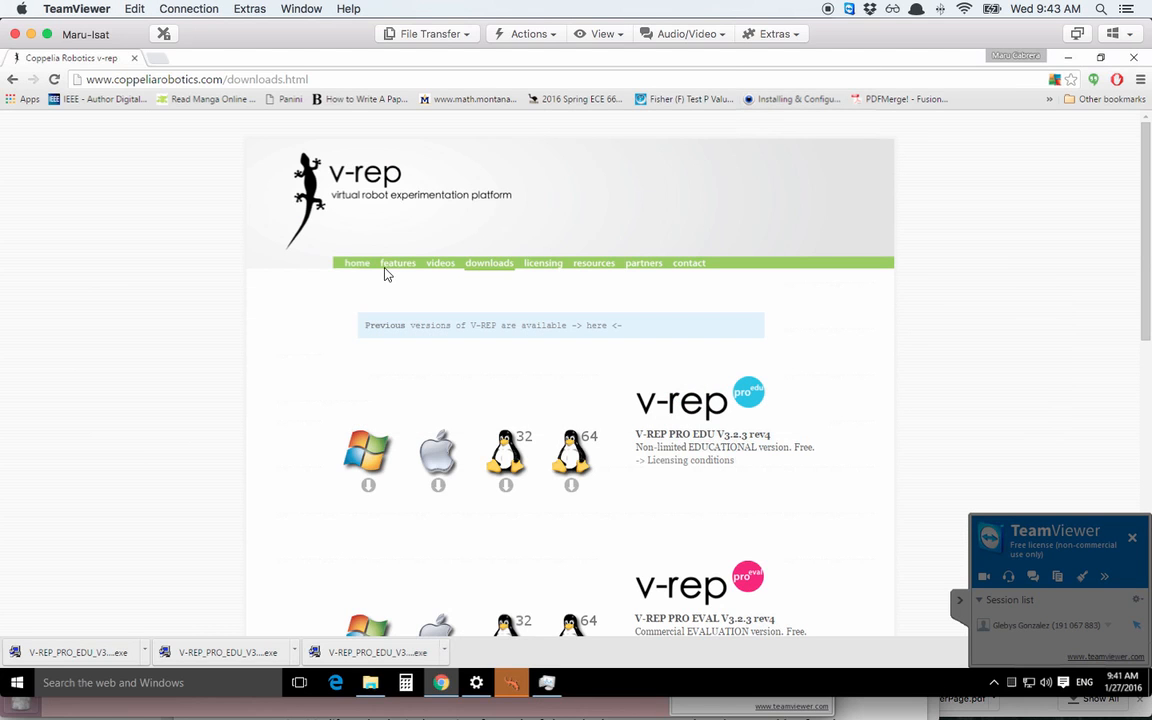
# - Download the Windows V-REP PRO EDU installer from the V-REP downloads page
pyautogui.click(356, 262)
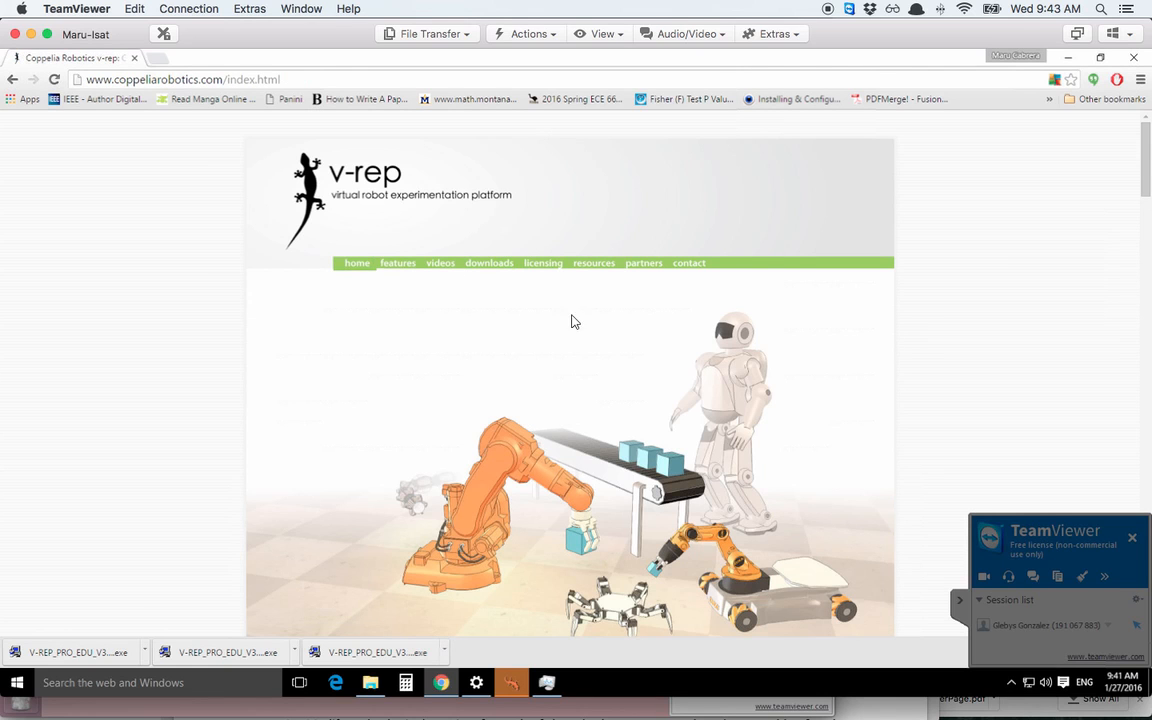
pyautogui.moveTo(357, 270)
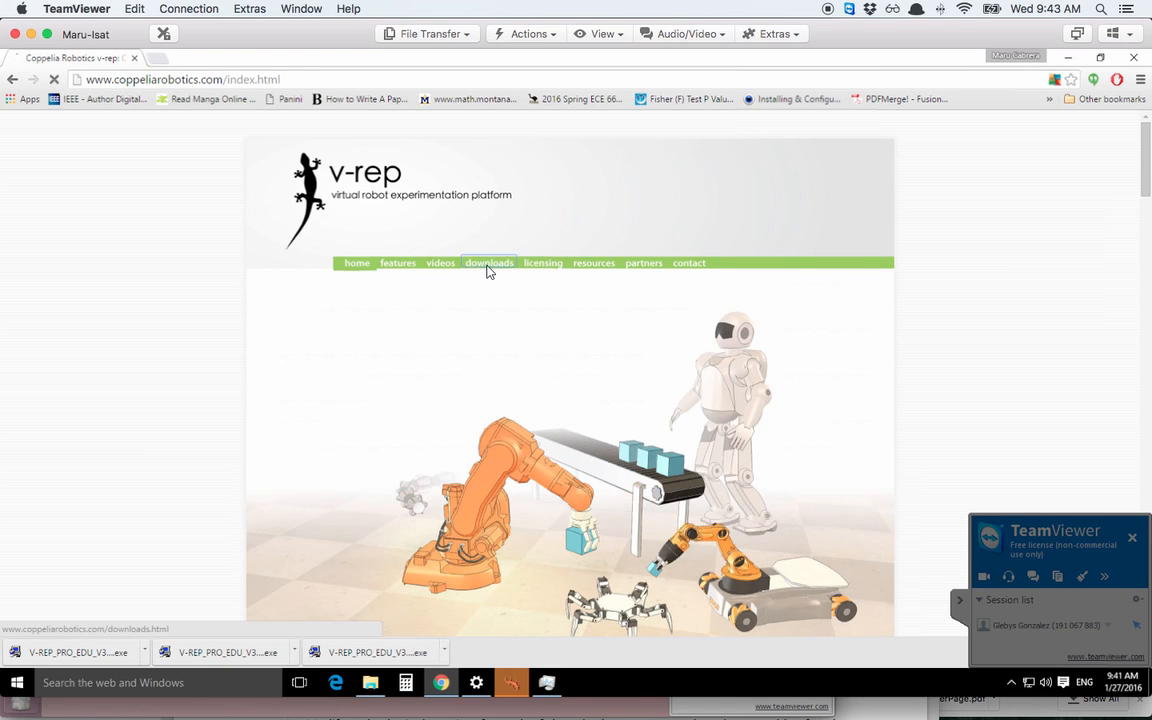
pyautogui.click(489, 262)
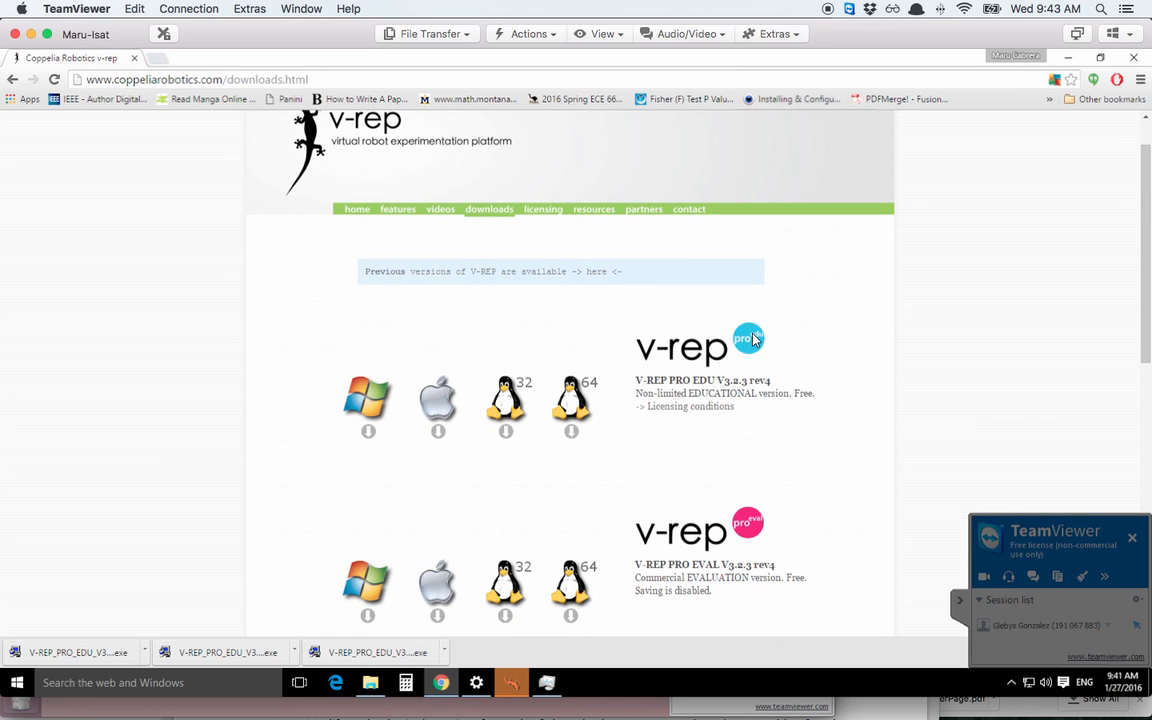
pyautogui.moveTo(768, 347)
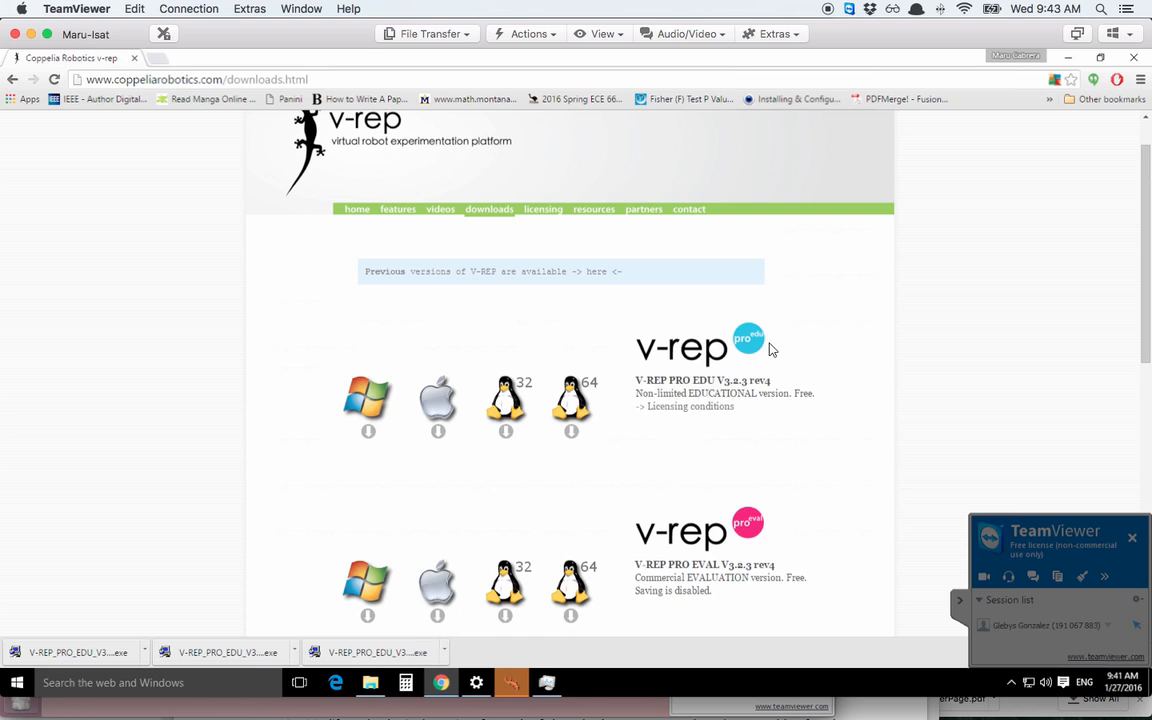
pyautogui.moveTo(715, 357)
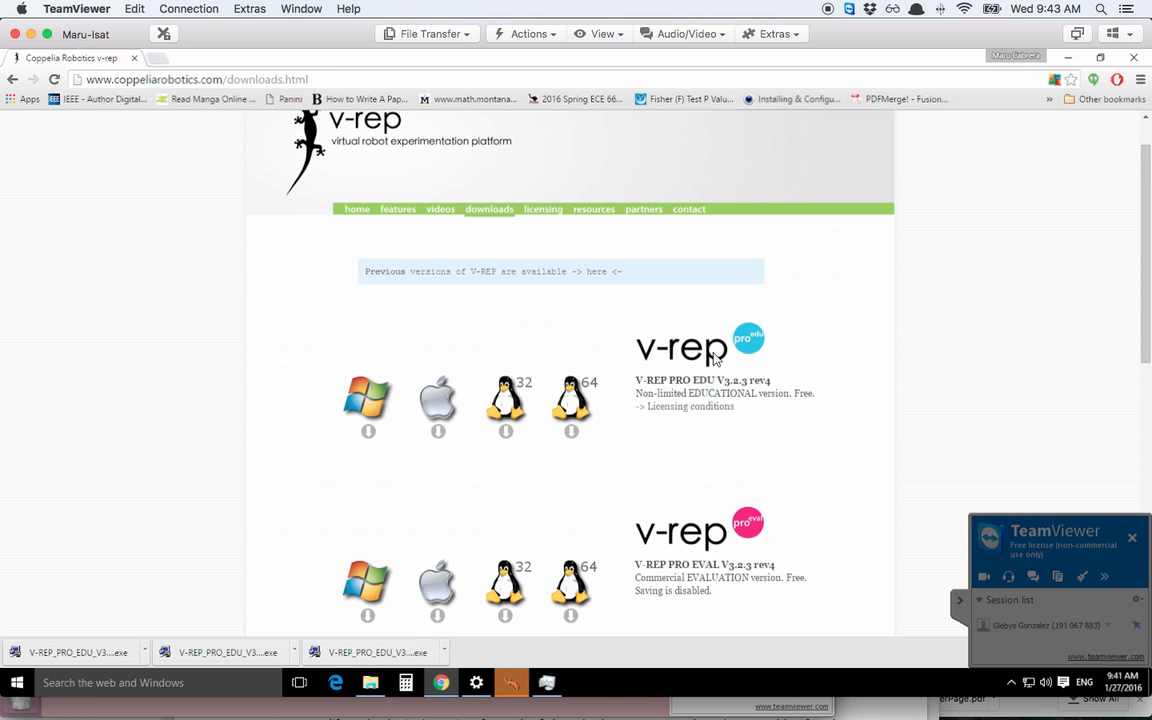
pyautogui.moveTo(737, 364)
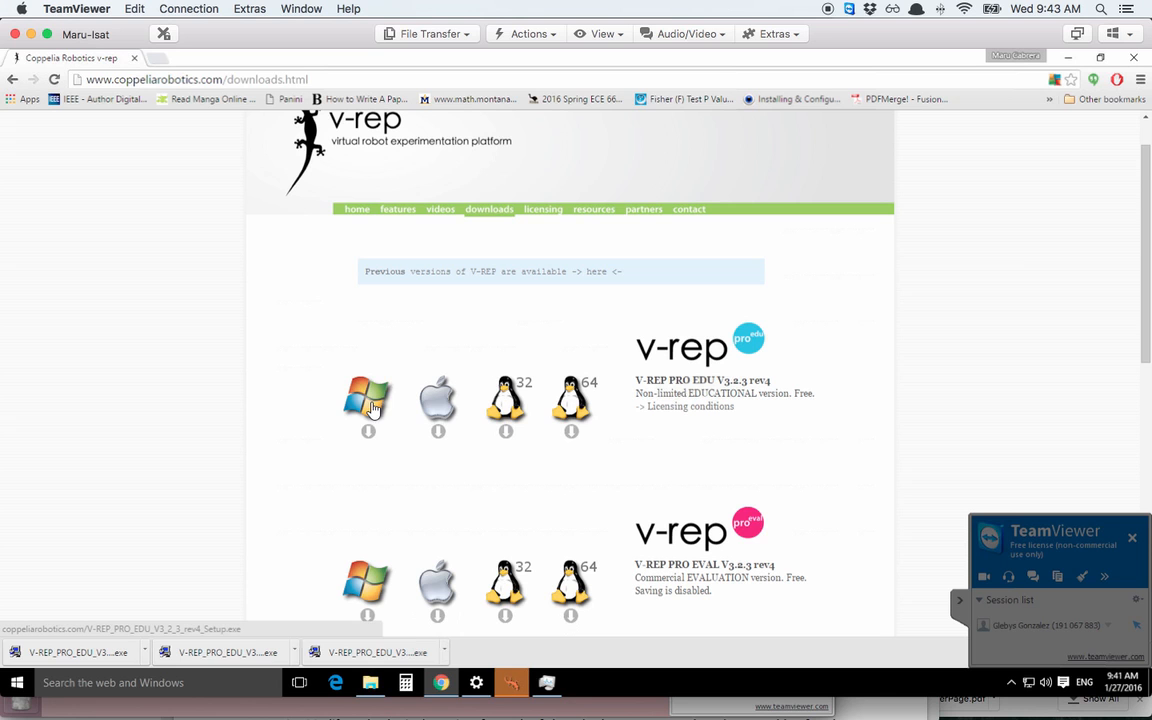
pyautogui.click(367, 400)
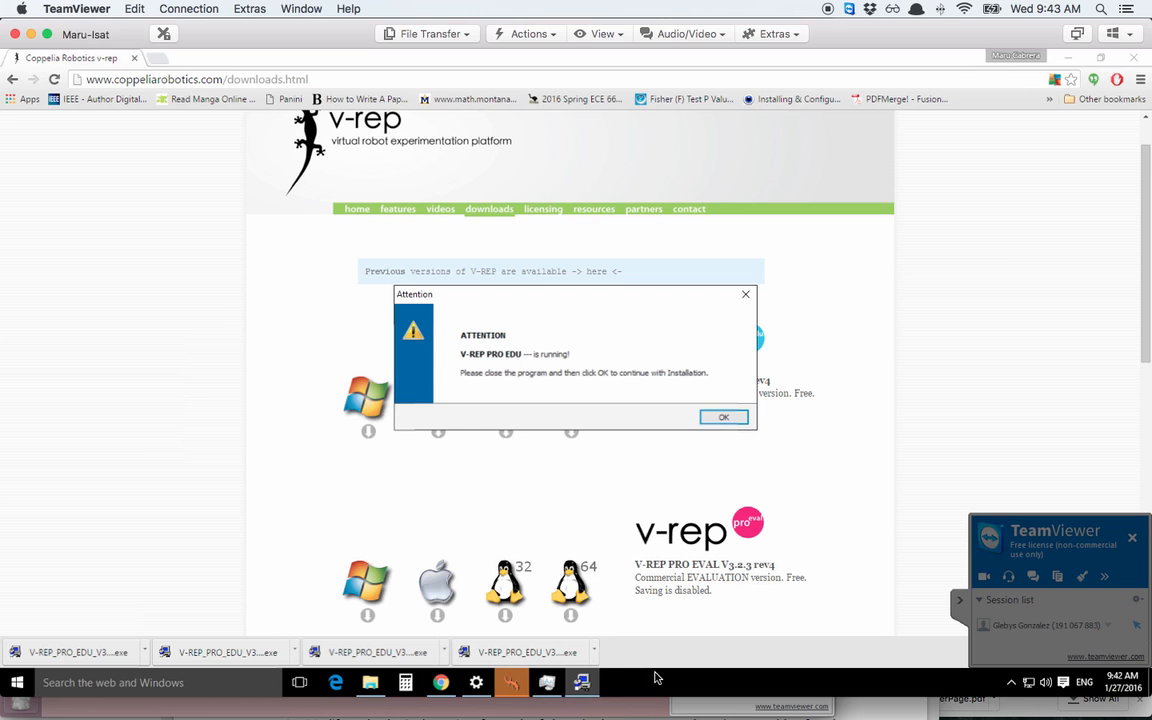
# - Dismiss the program-is-running warning and confirm removing all V-REP PRO EDU files
pyautogui.rightClick(511, 682)
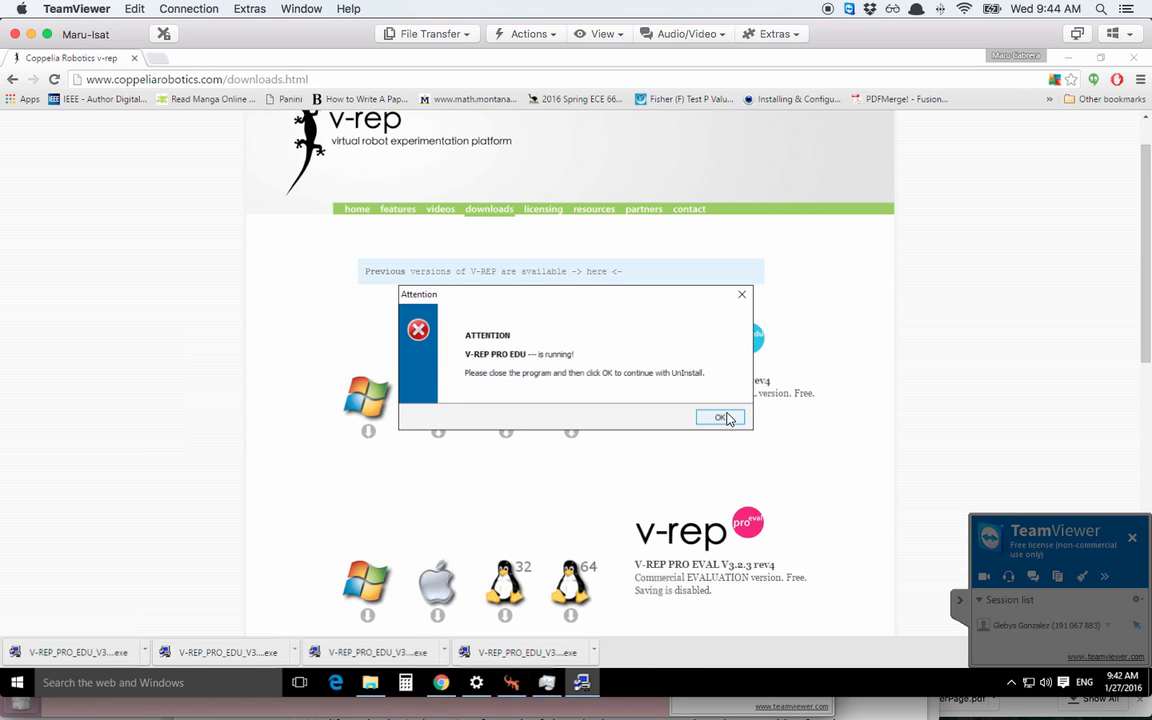
pyautogui.click(720, 417)
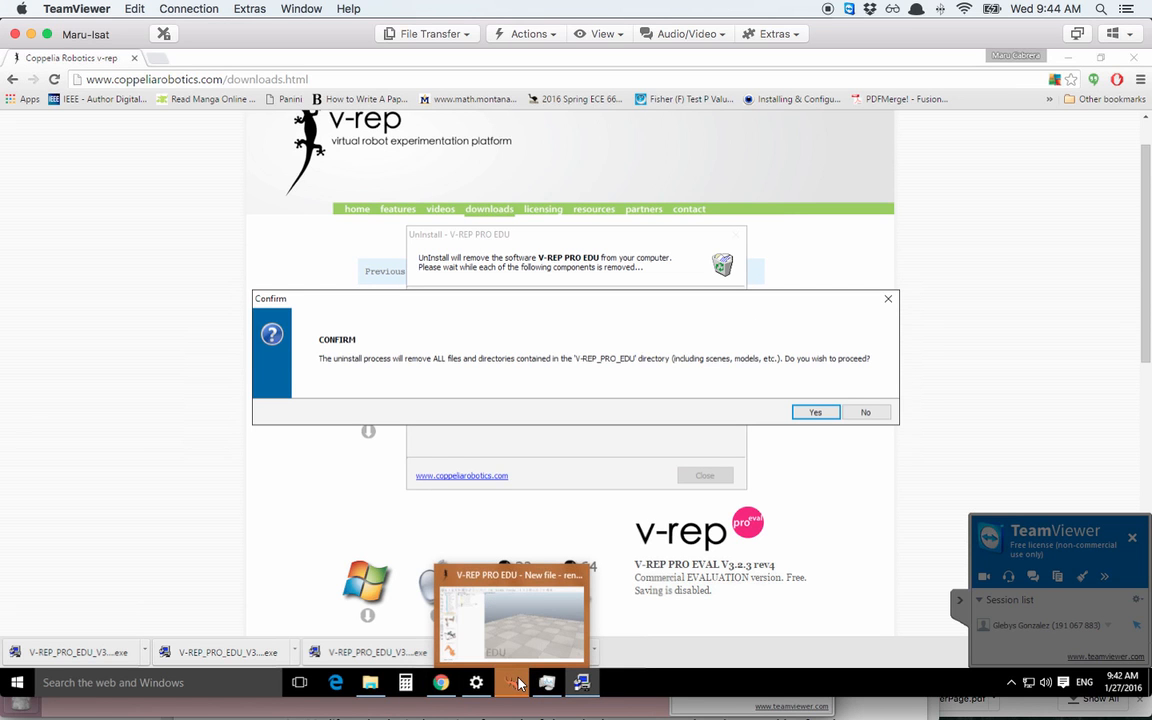
pyautogui.click(815, 412)
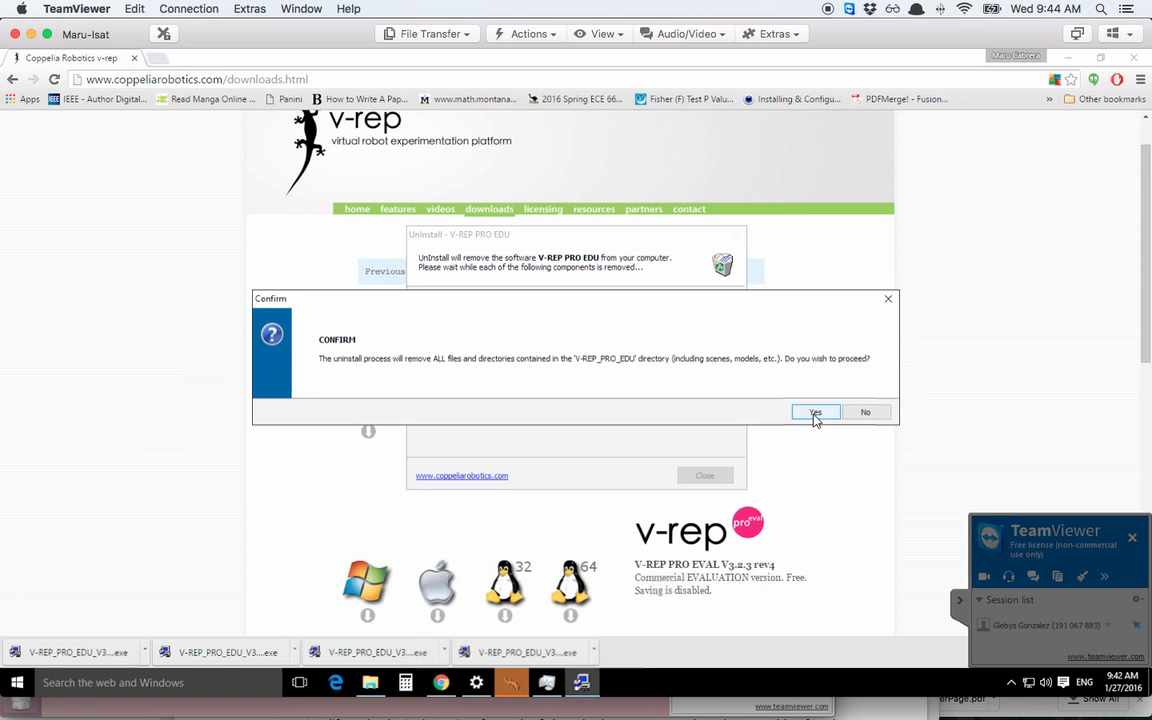
pyautogui.click(815, 412)
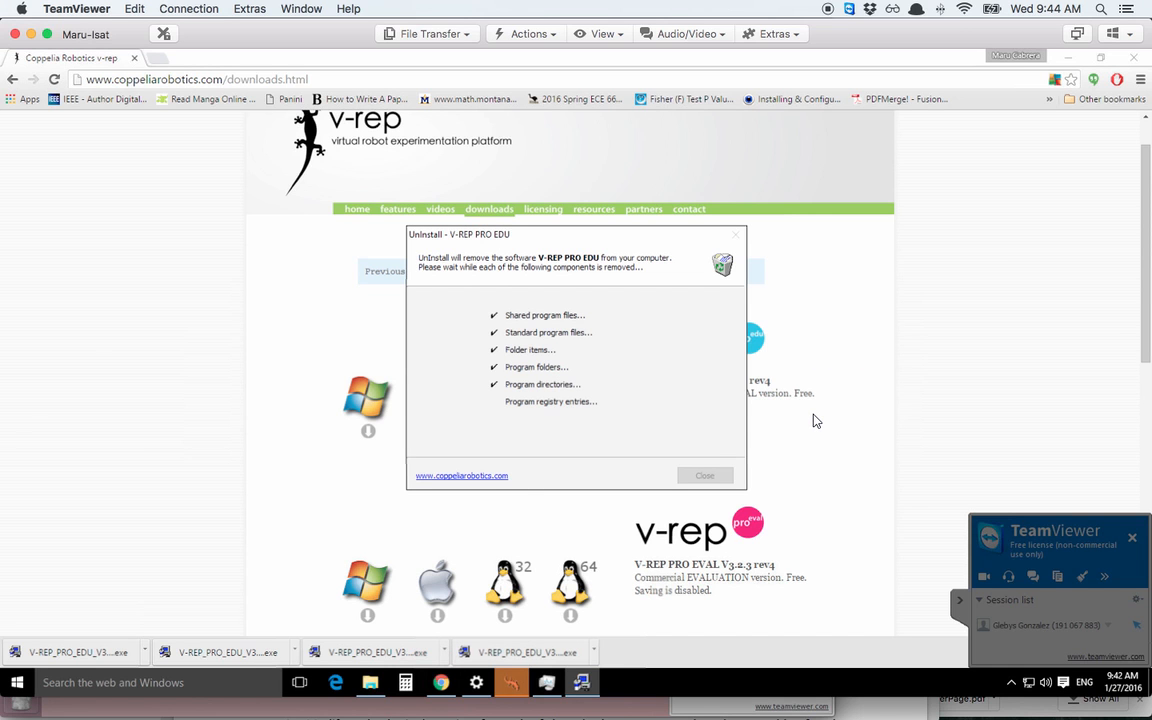
# - Close the uninstaller, accept the license, keep default shortcuts, and install V-REP PRO EDU 3.2.3
pyautogui.click(704, 475)
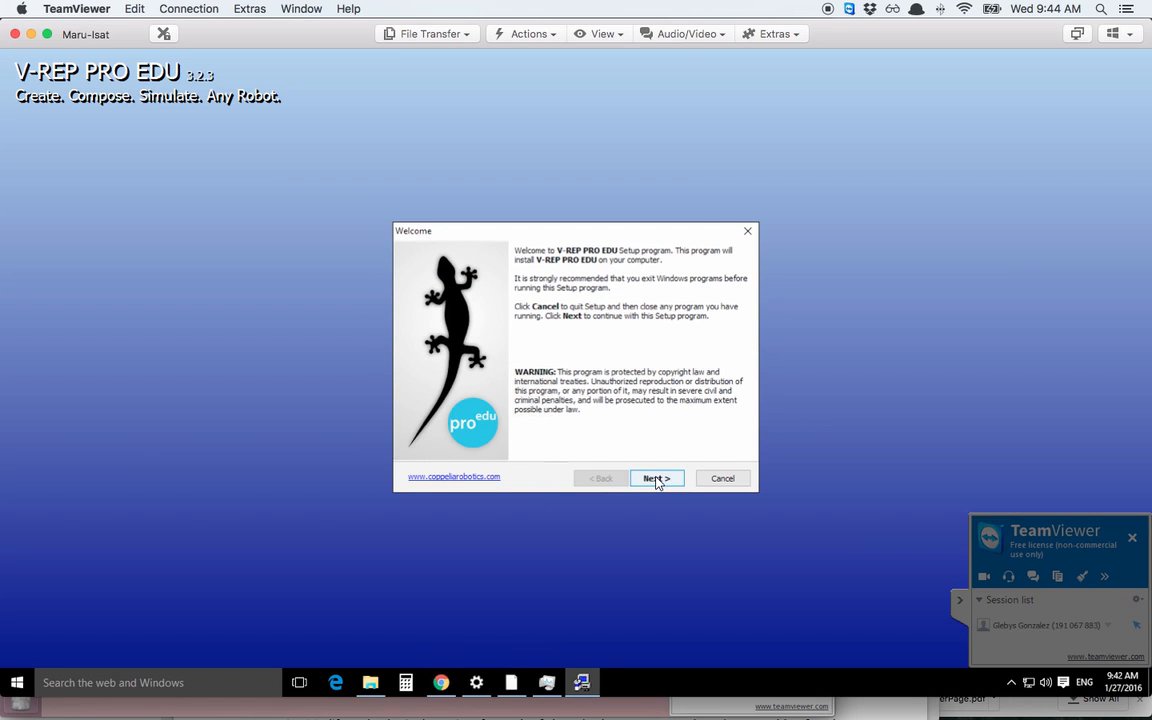
pyautogui.click(656, 478)
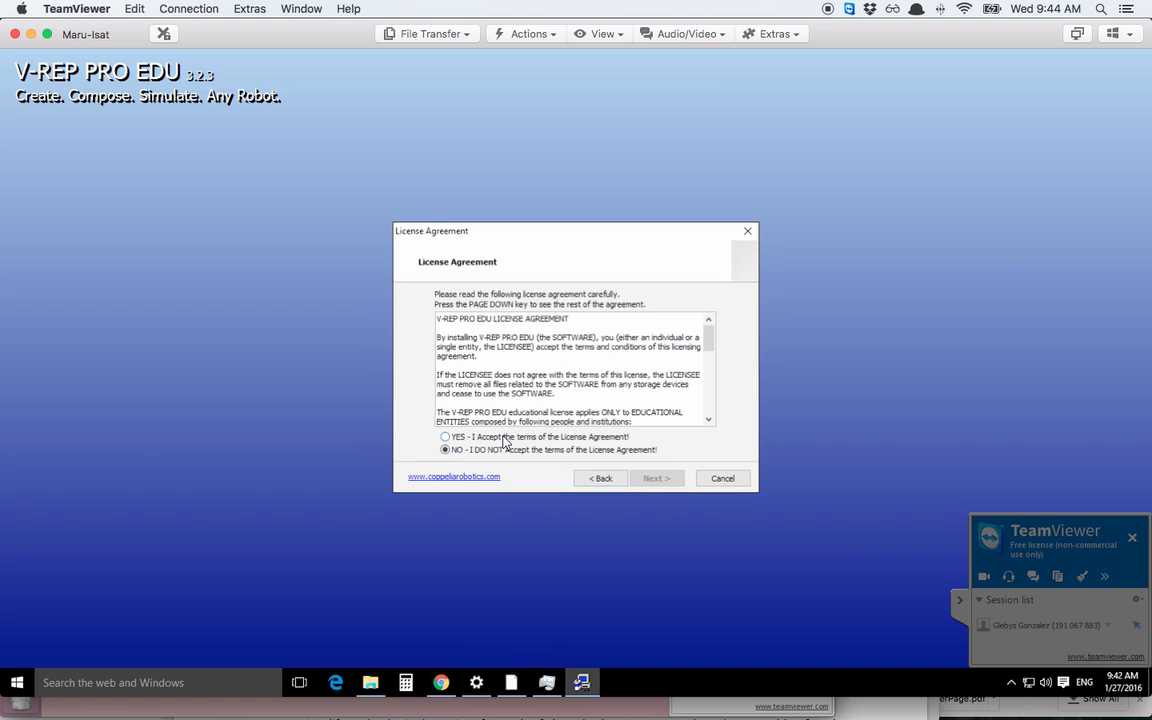
pyautogui.click(655, 478)
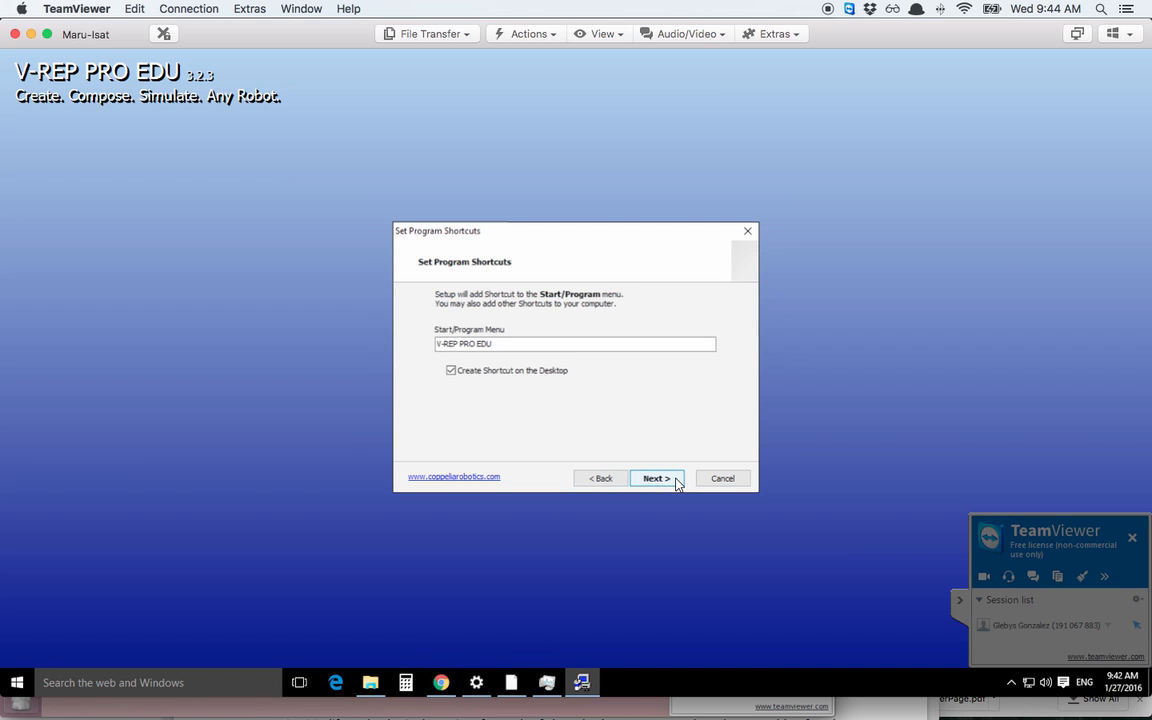
pyautogui.click(655, 478)
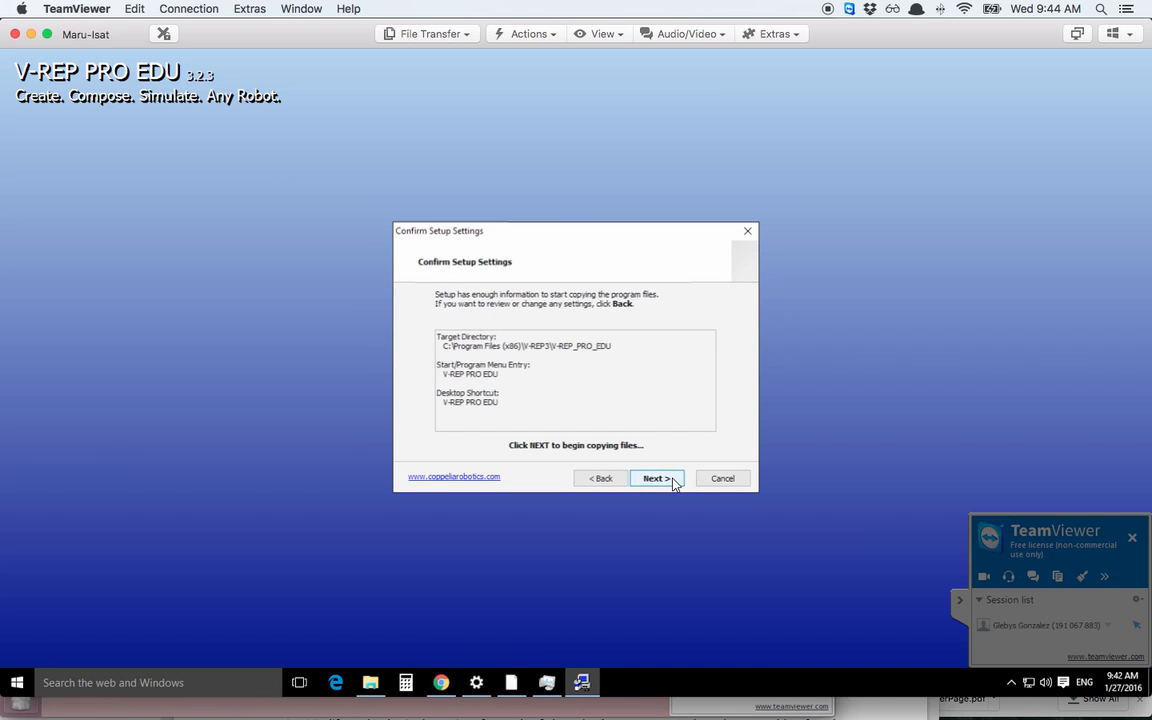
pyautogui.click(655, 478)
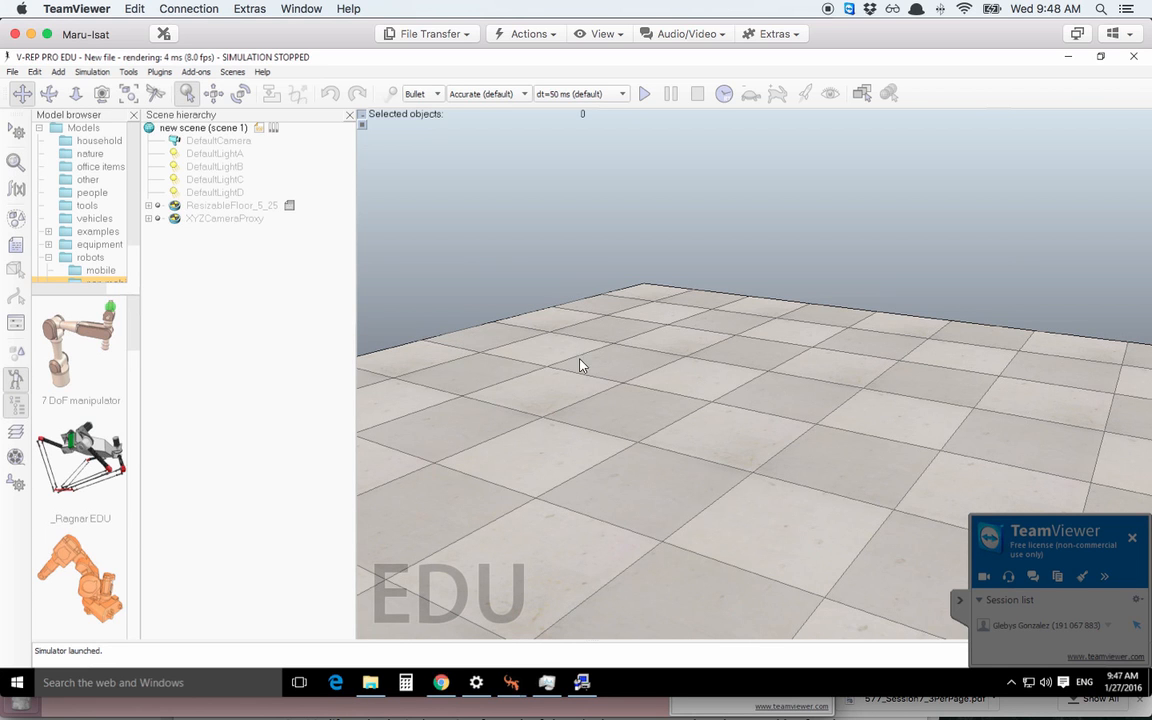
pyautogui.moveTo(270, 309)
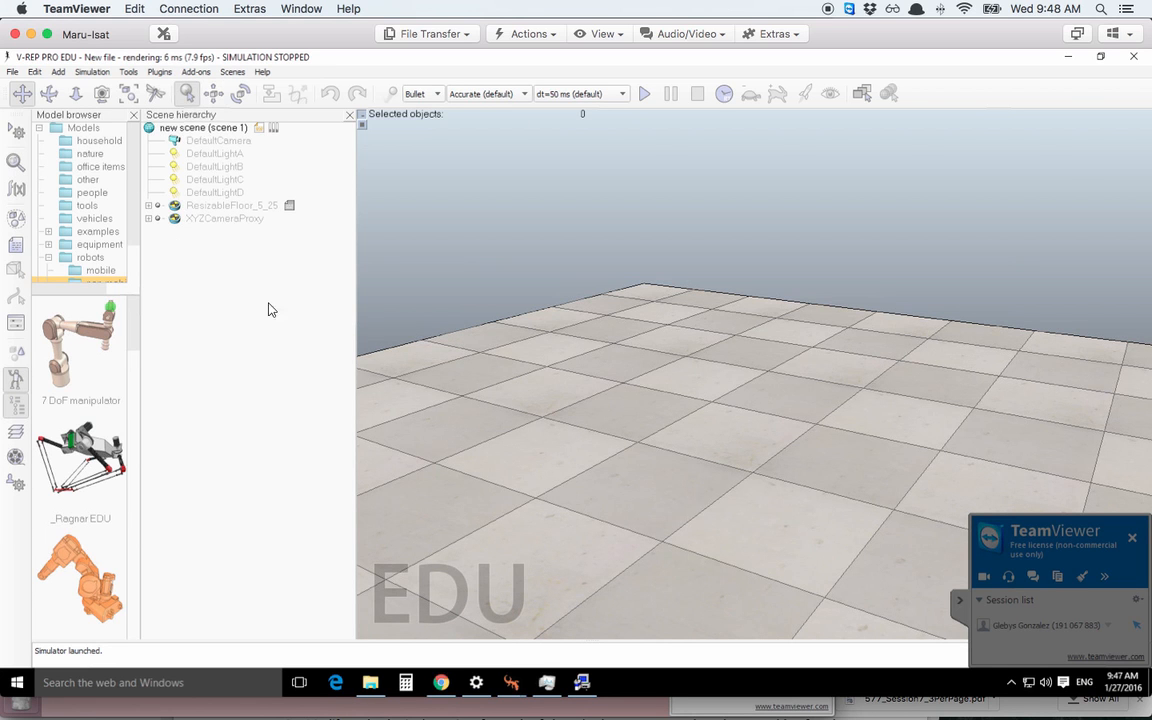
# - Show the File menu's scene commands in the new V-REP window
pyautogui.click(12, 71)
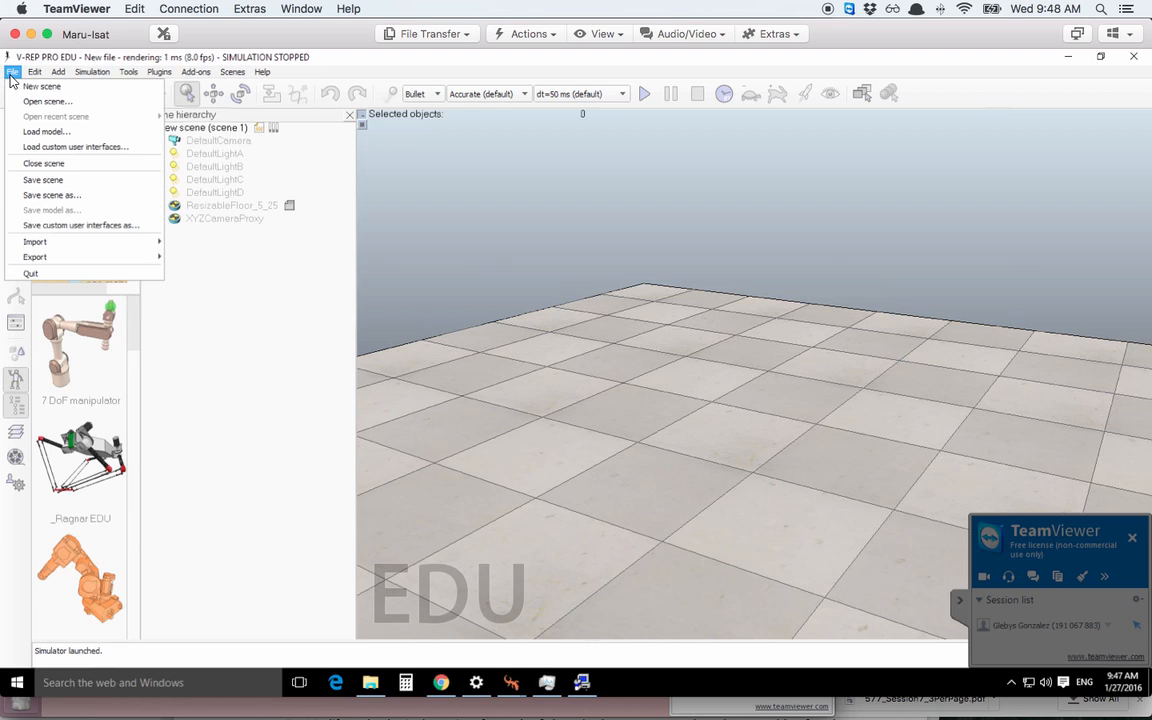
pyautogui.moveTo(33, 101)
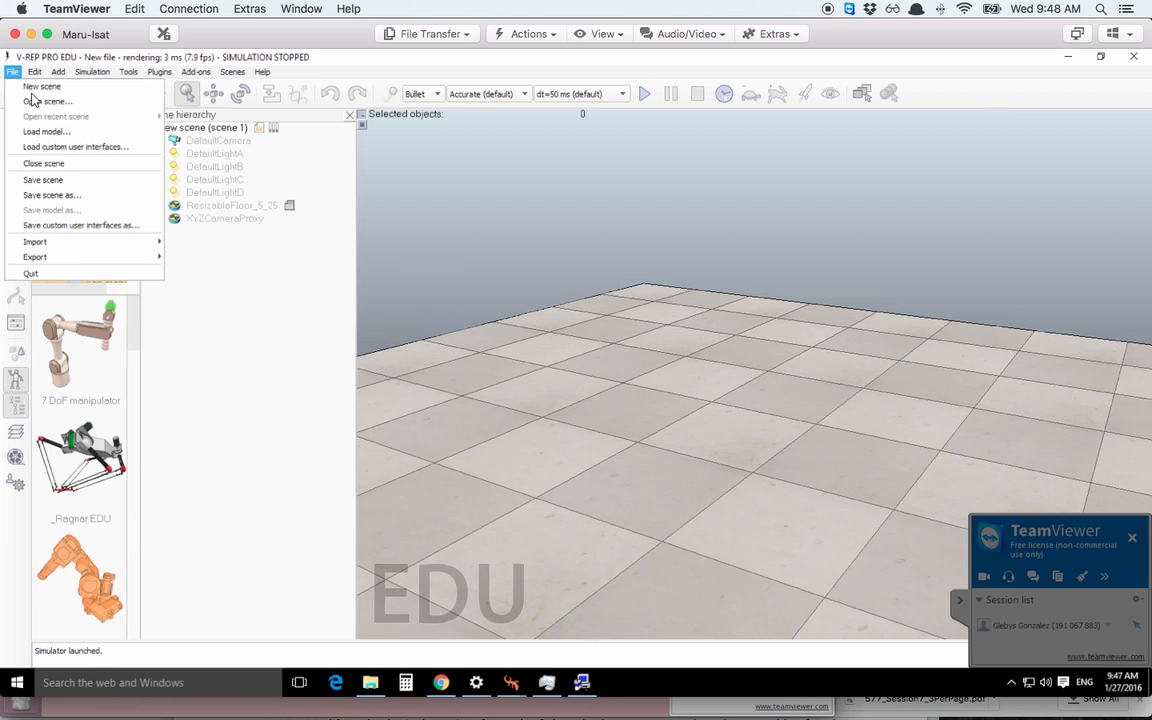
# - Open motionPlanningDemo1.ttt from the V-REP_PRO_EDU\scenes folder
pyautogui.click(43, 101)
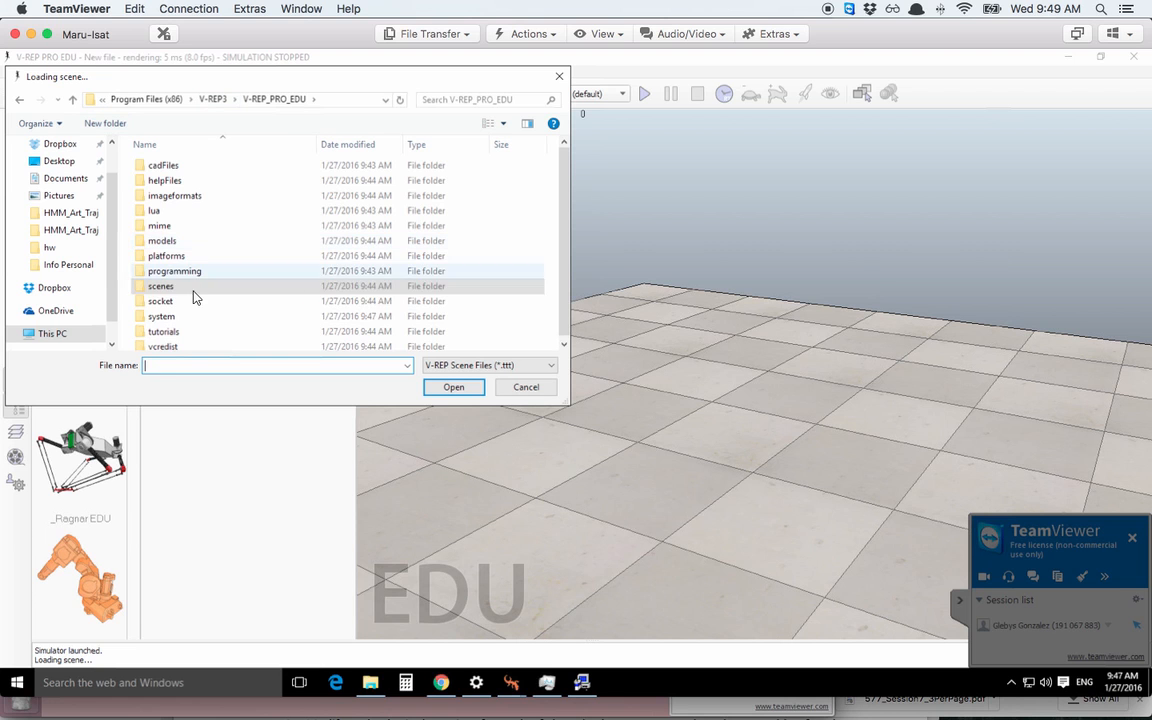
pyautogui.moveTo(232, 301)
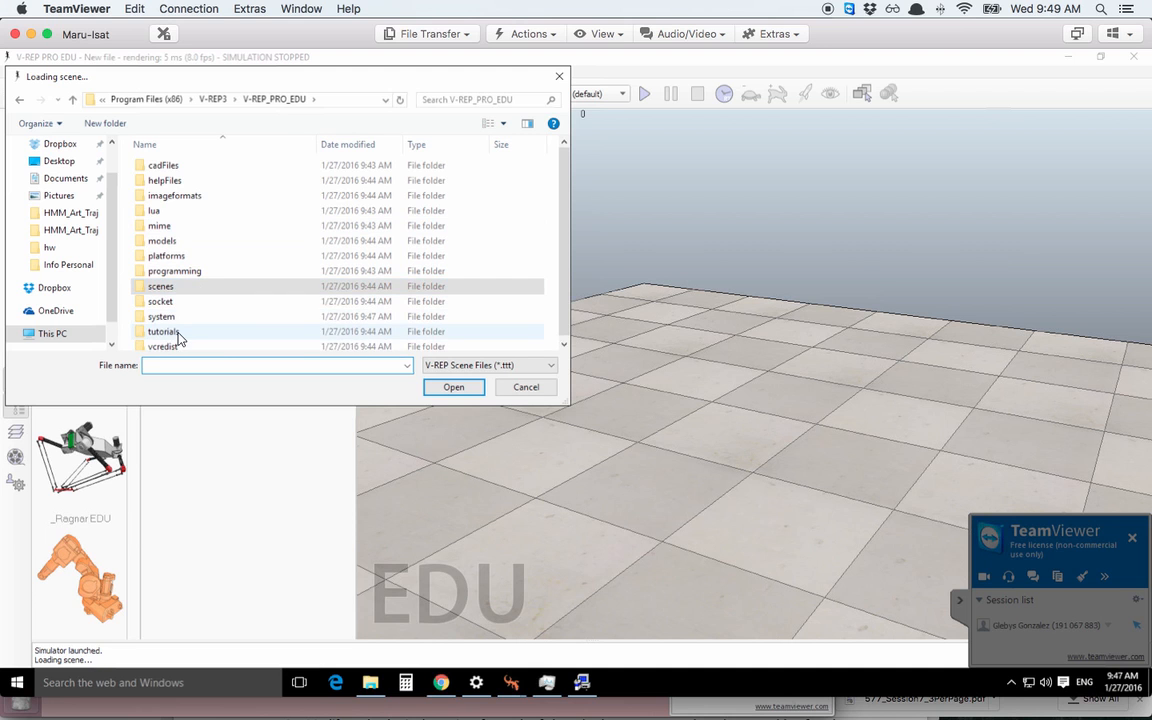
pyautogui.doubleClick(163, 331)
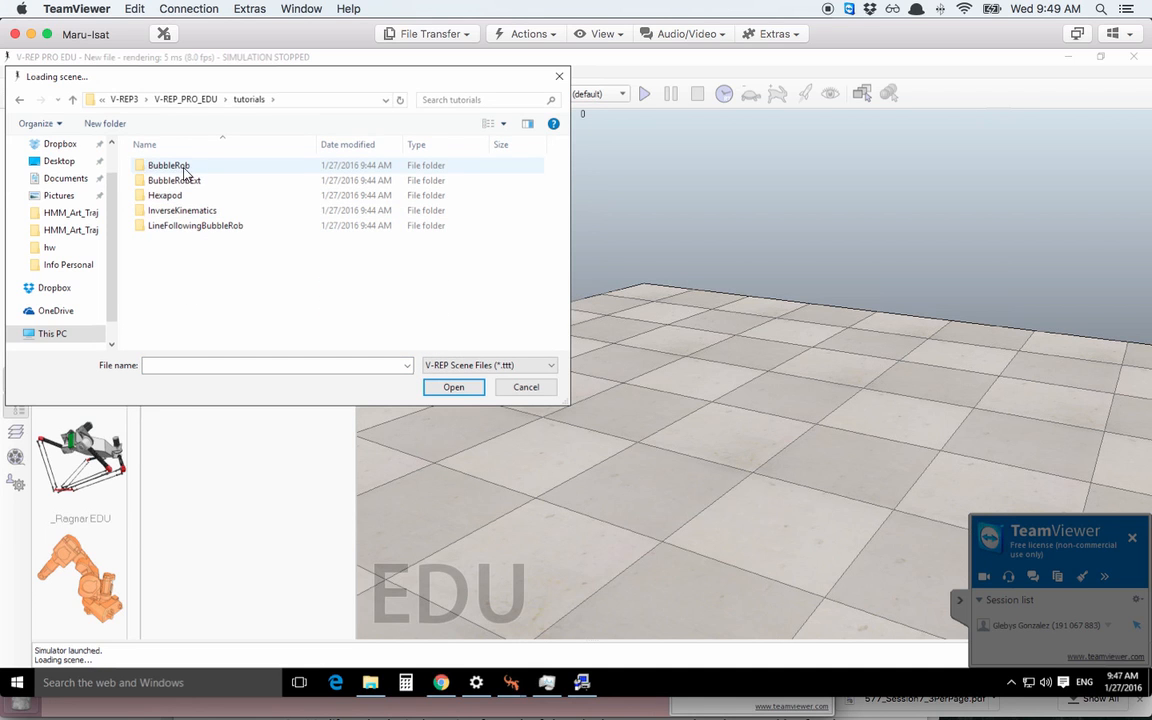
pyautogui.click(174, 180)
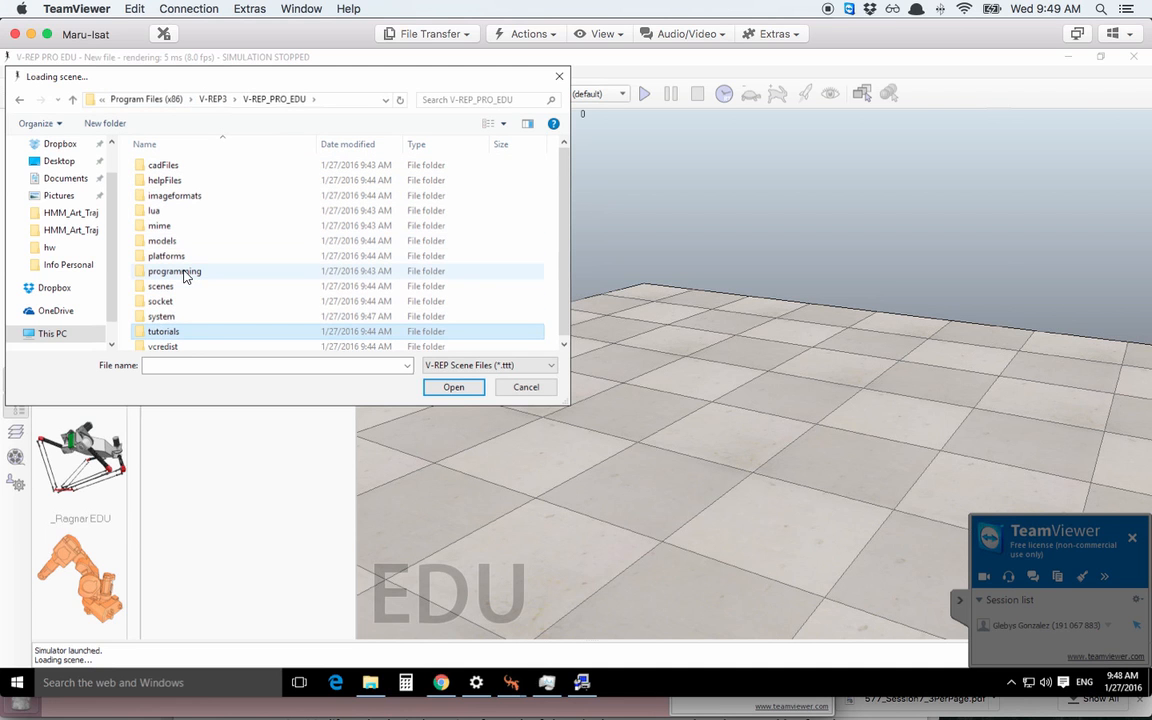
pyautogui.moveTo(160, 290)
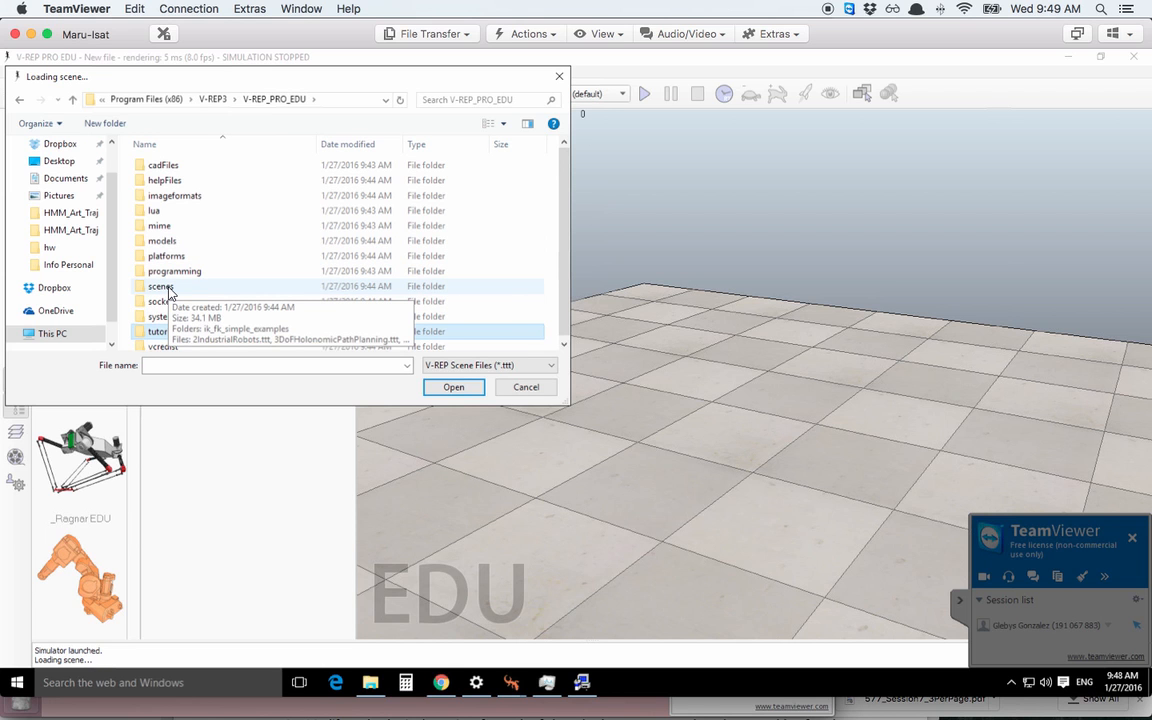
pyautogui.doubleClick(162, 286)
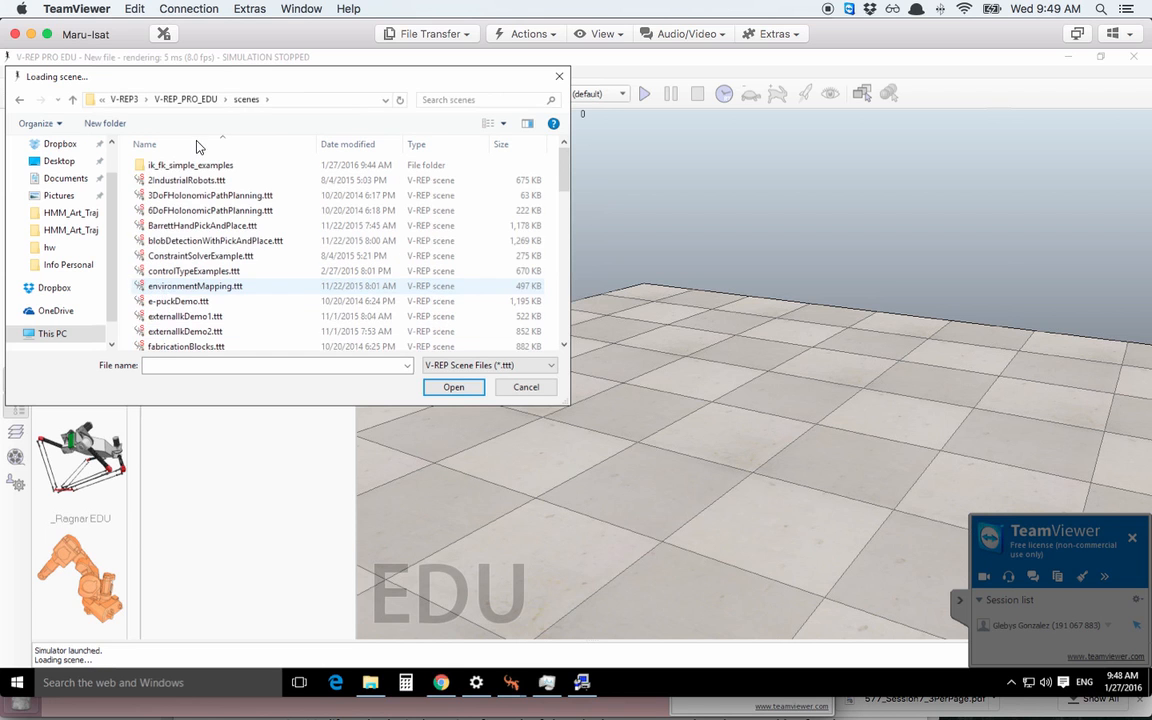
pyautogui.scroll(-3)
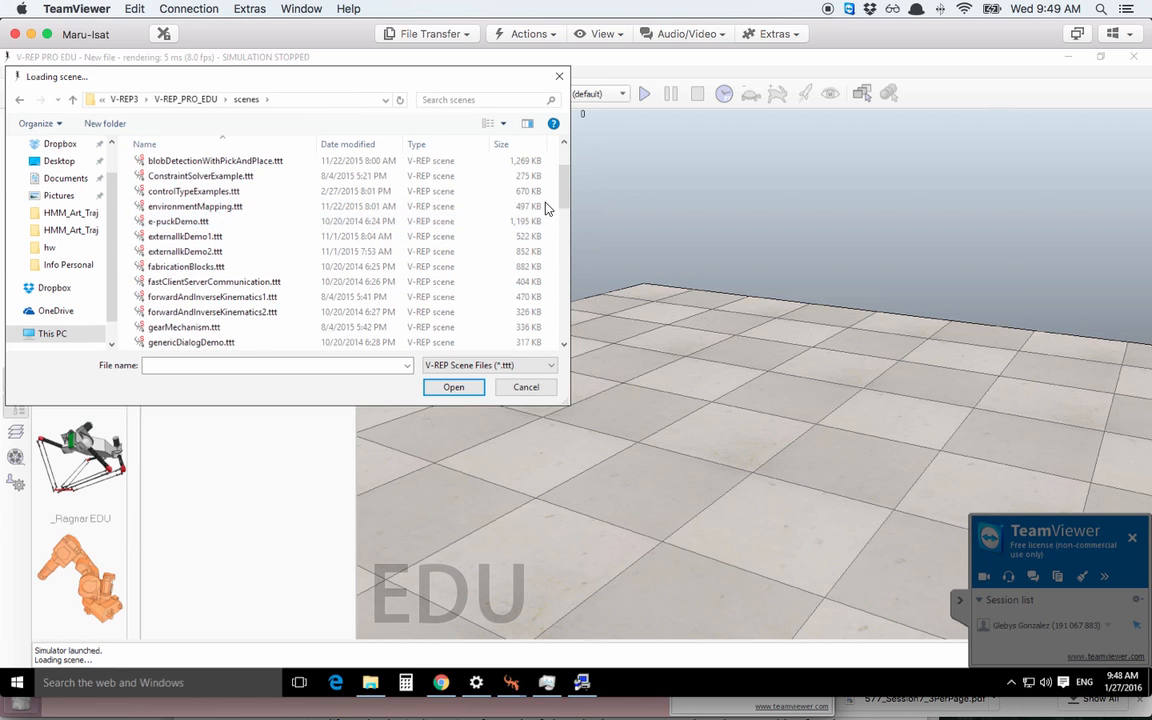
pyautogui.scroll(-3)
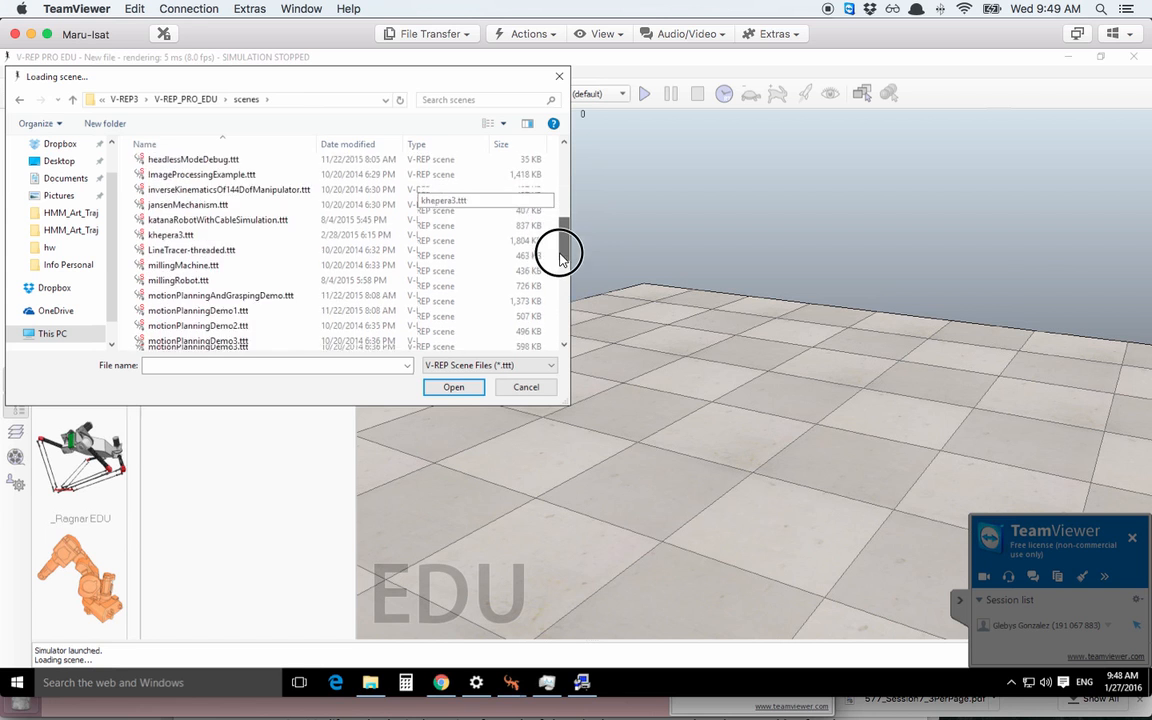
pyautogui.scroll(-3)
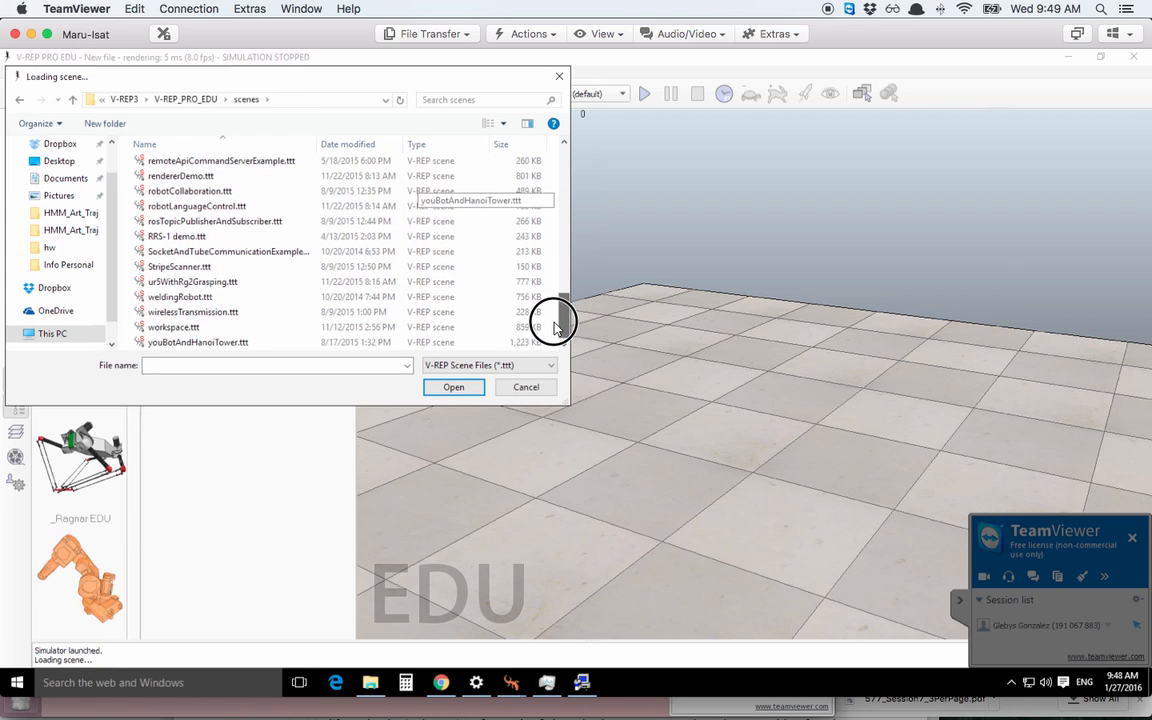
pyautogui.scroll(3)
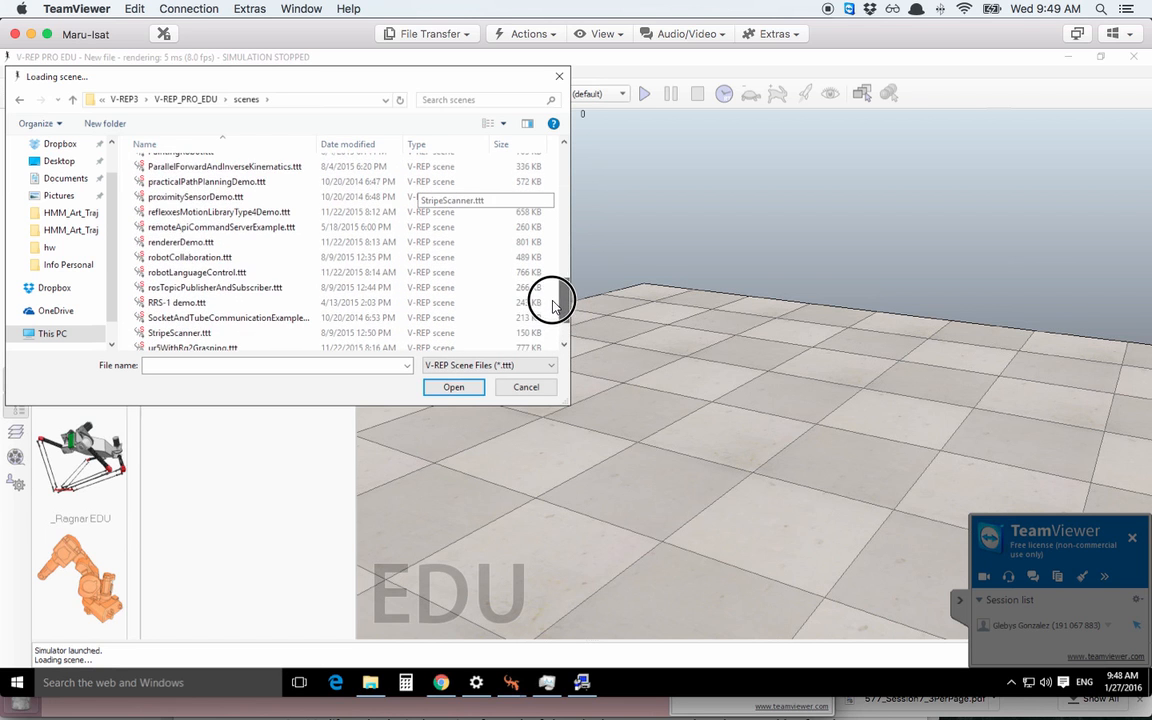
pyautogui.scroll(3)
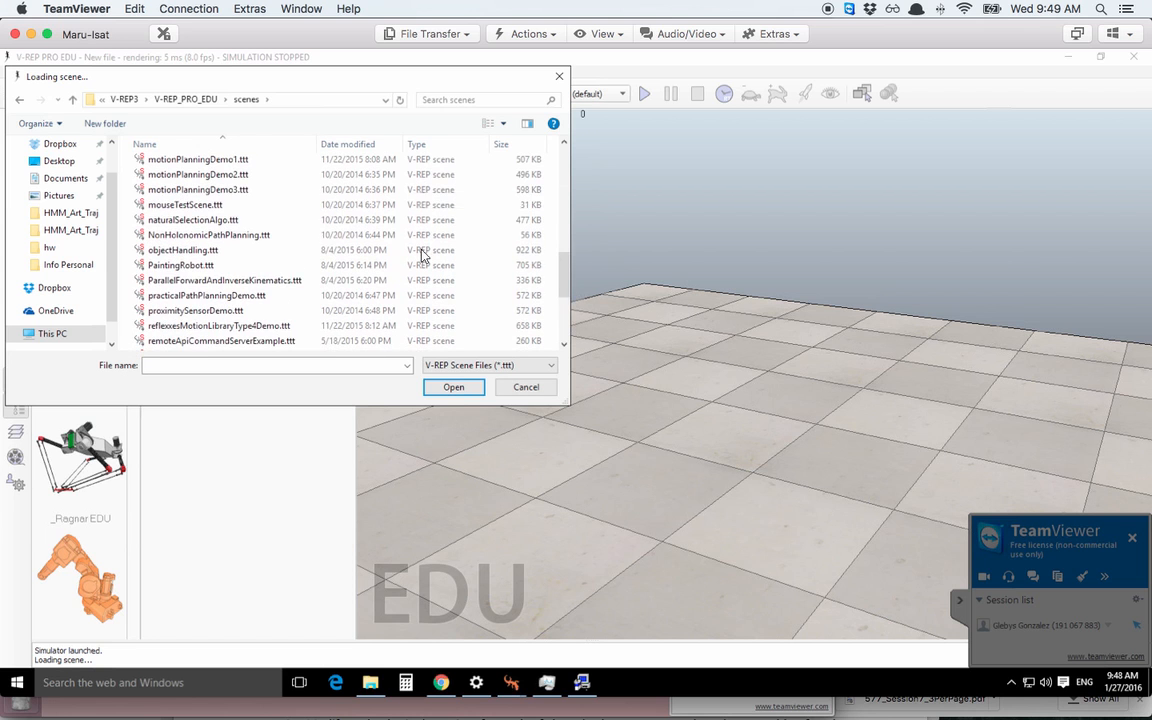
pyautogui.click(198, 160)
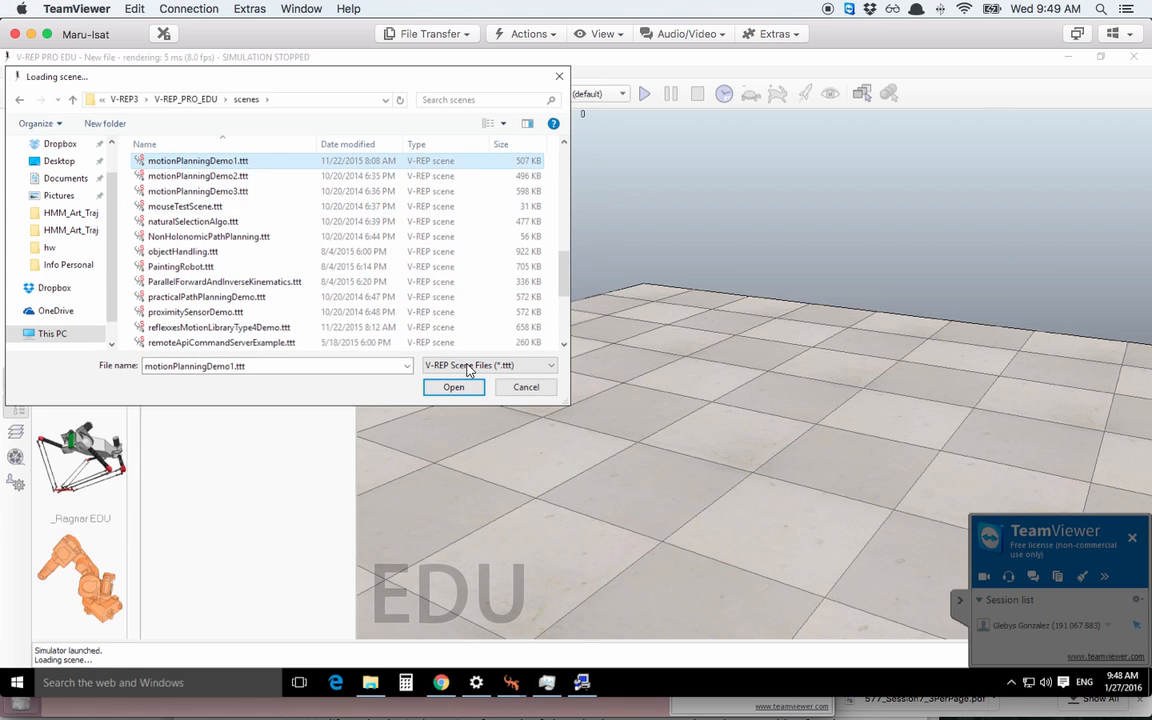
pyautogui.click(453, 387)
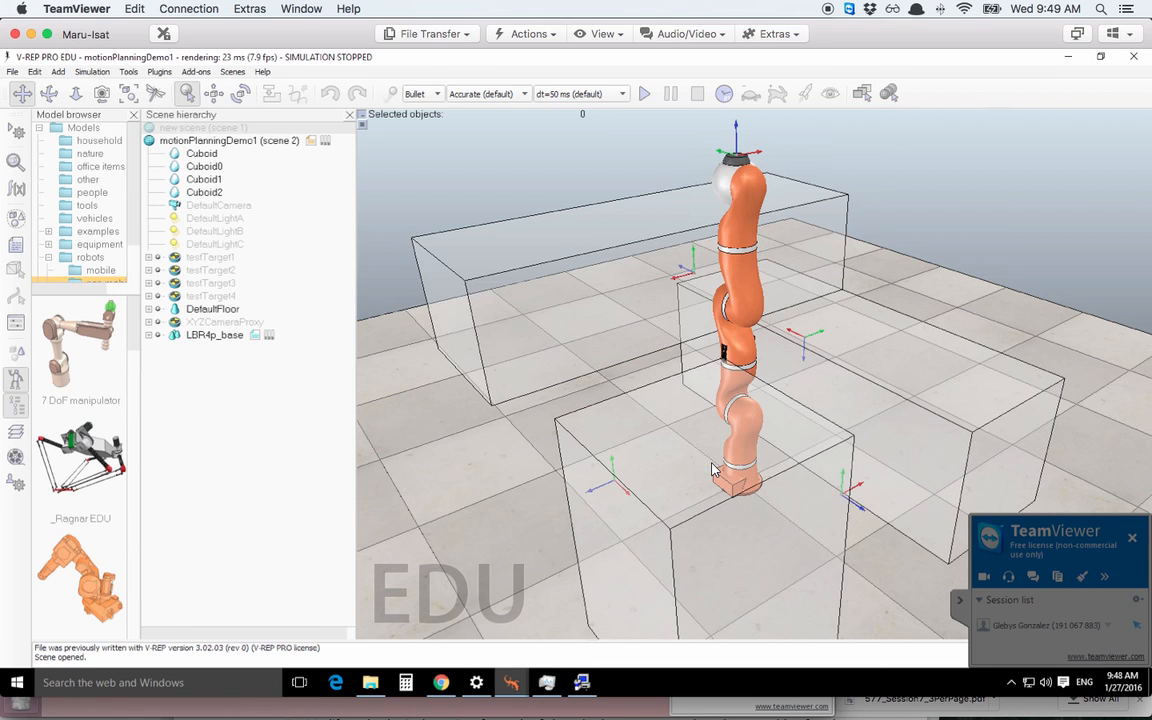
pyautogui.moveTo(920, 240)
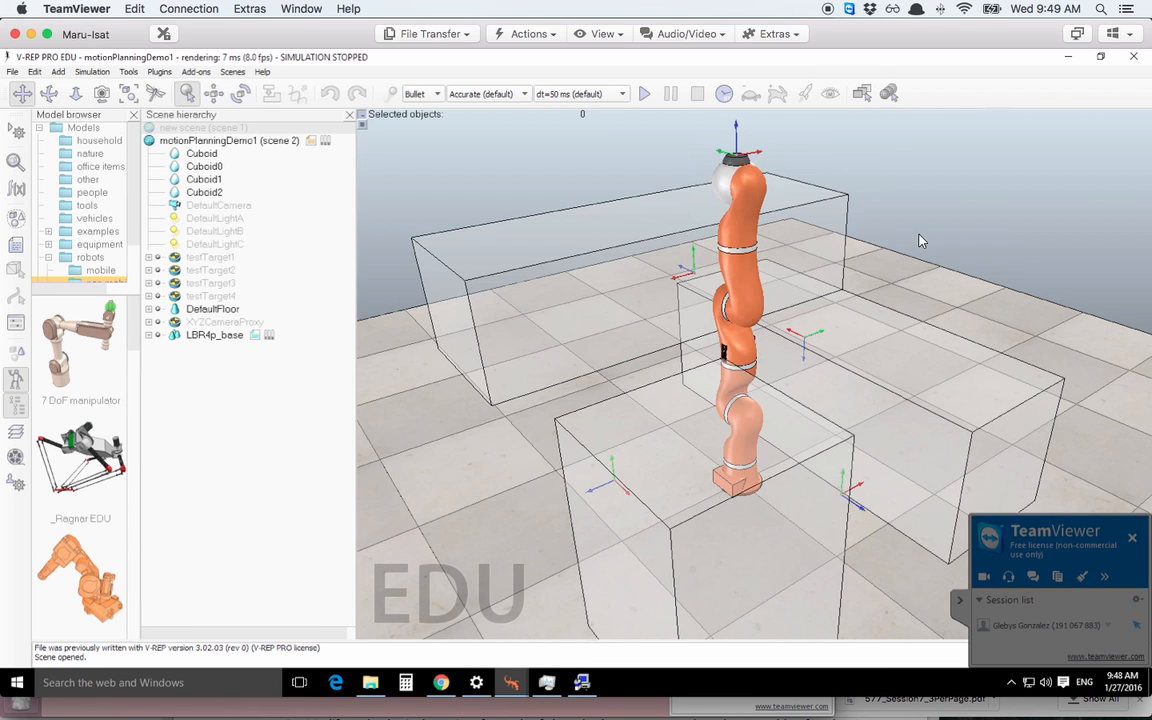
pyautogui.moveTo(645, 94)
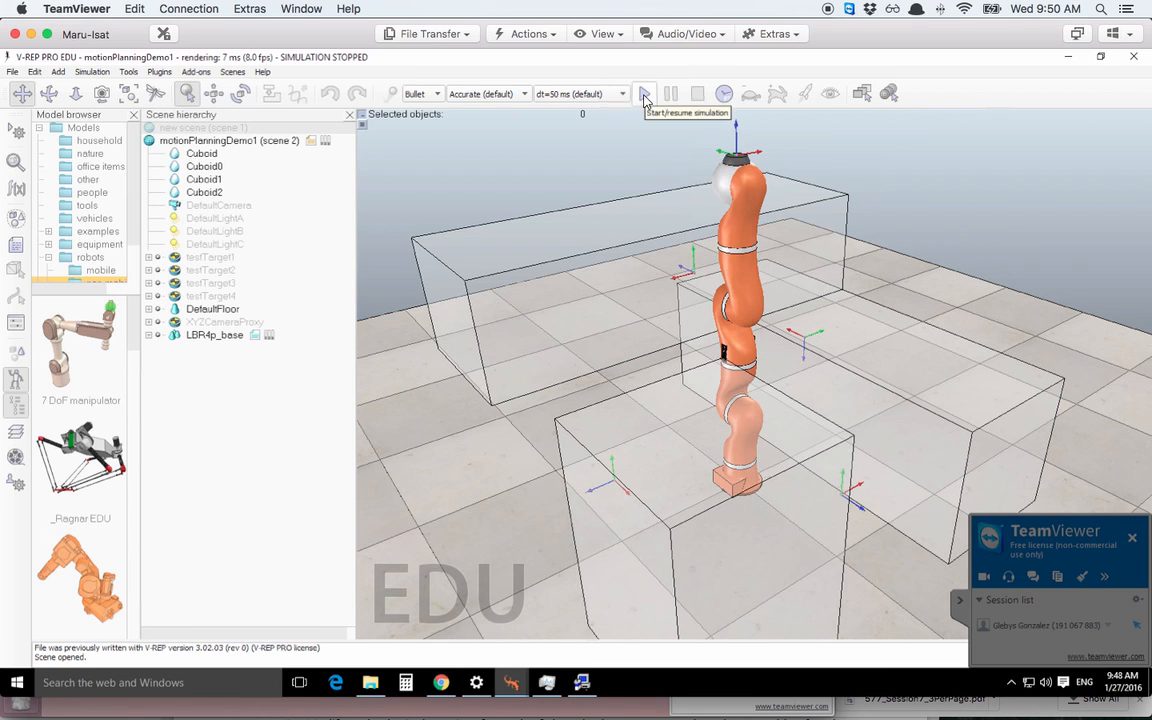
# - Start the motionPlanningDemo1 simulation and watch the LBR4p arm follow planned paths
pyautogui.click(645, 93)
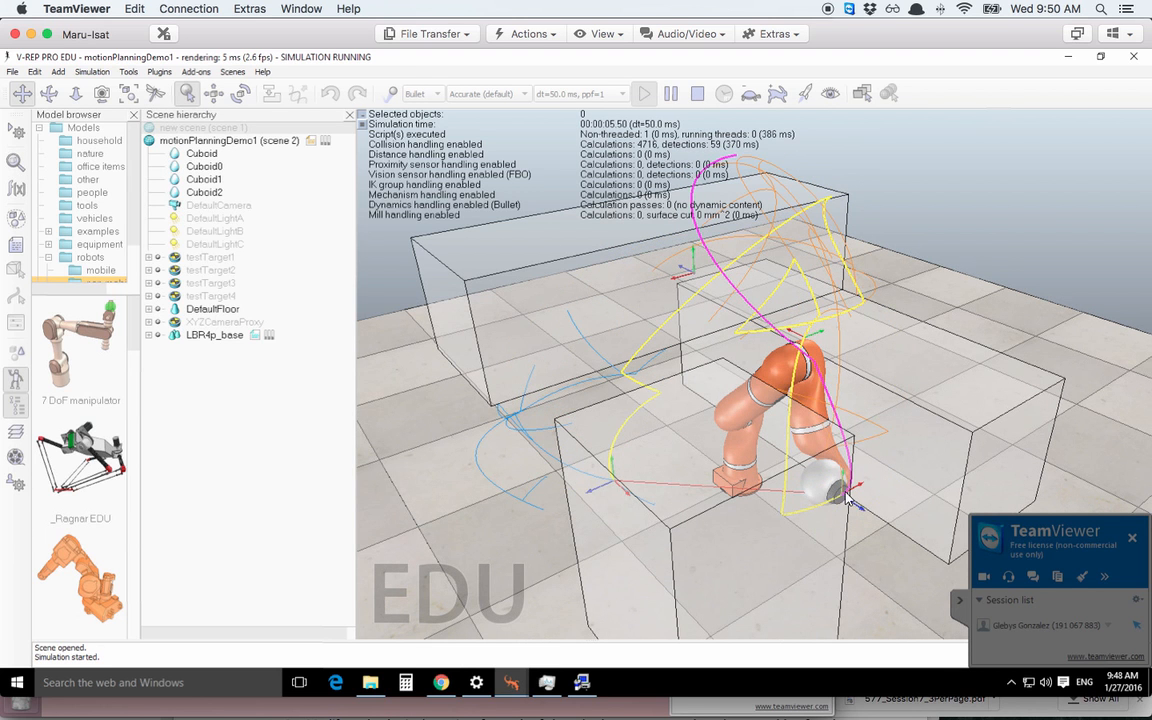
pyautogui.moveTo(880, 375)
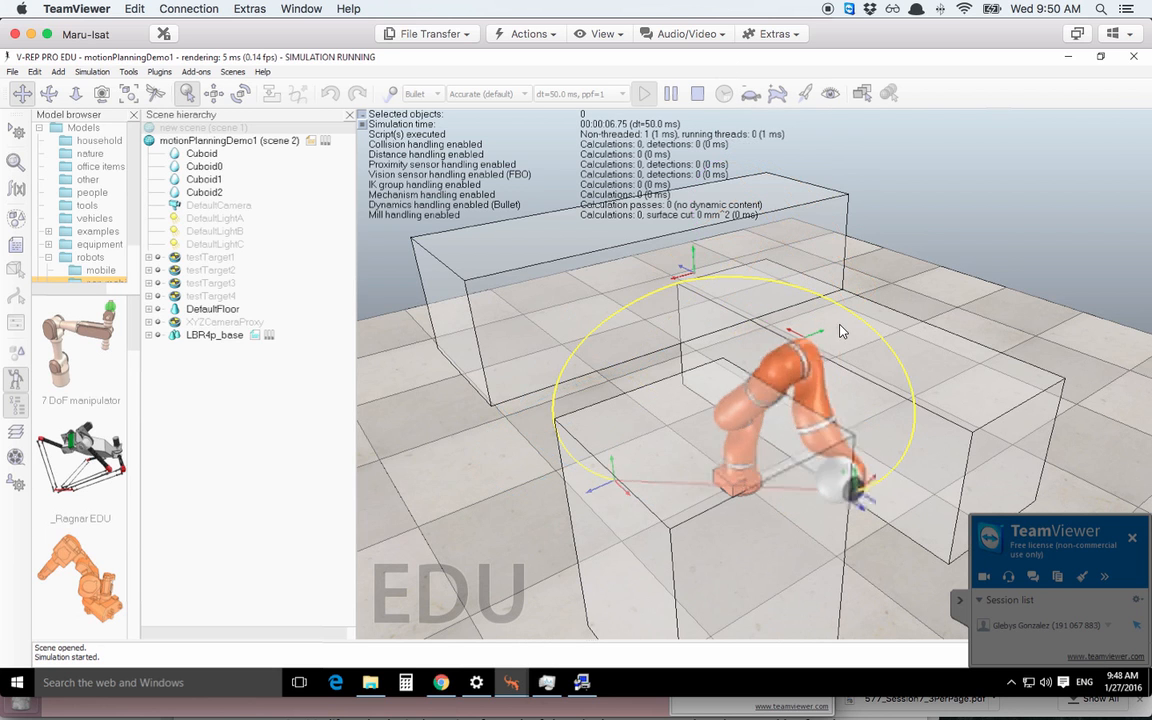
pyautogui.click(671, 93)
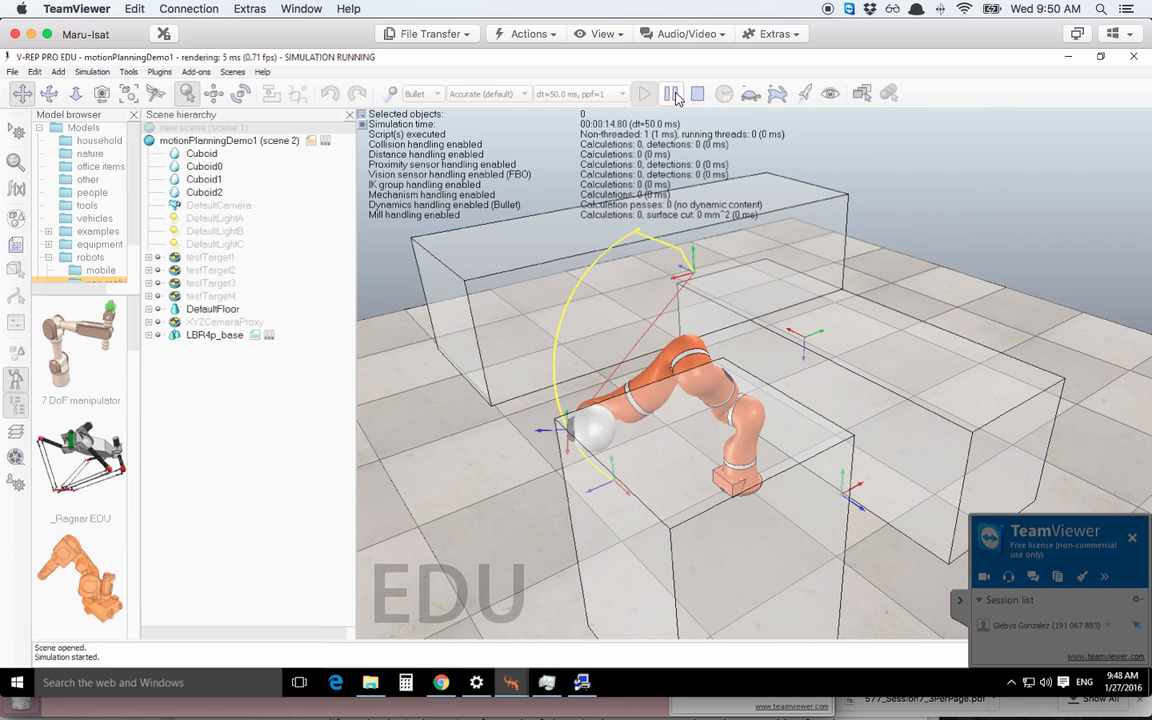
# - Pause the simulation, then select LBR4p_base and its tip dummy to read their positions
pyautogui.click(671, 93)
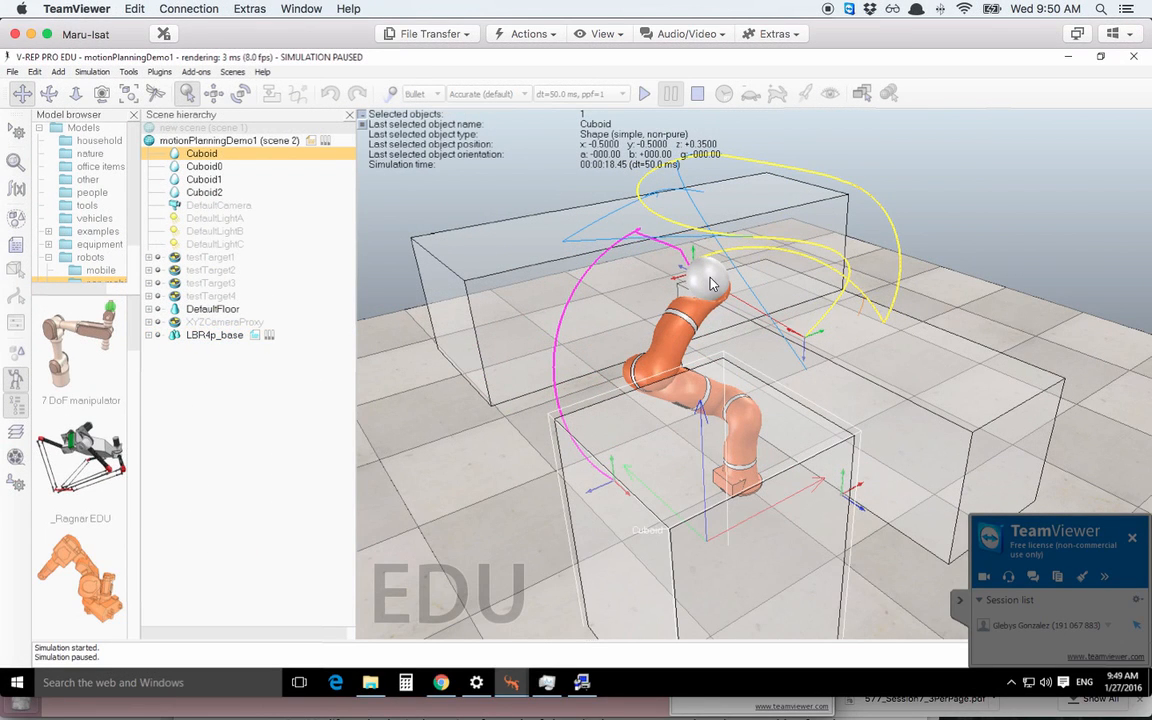
pyautogui.click(214, 334)
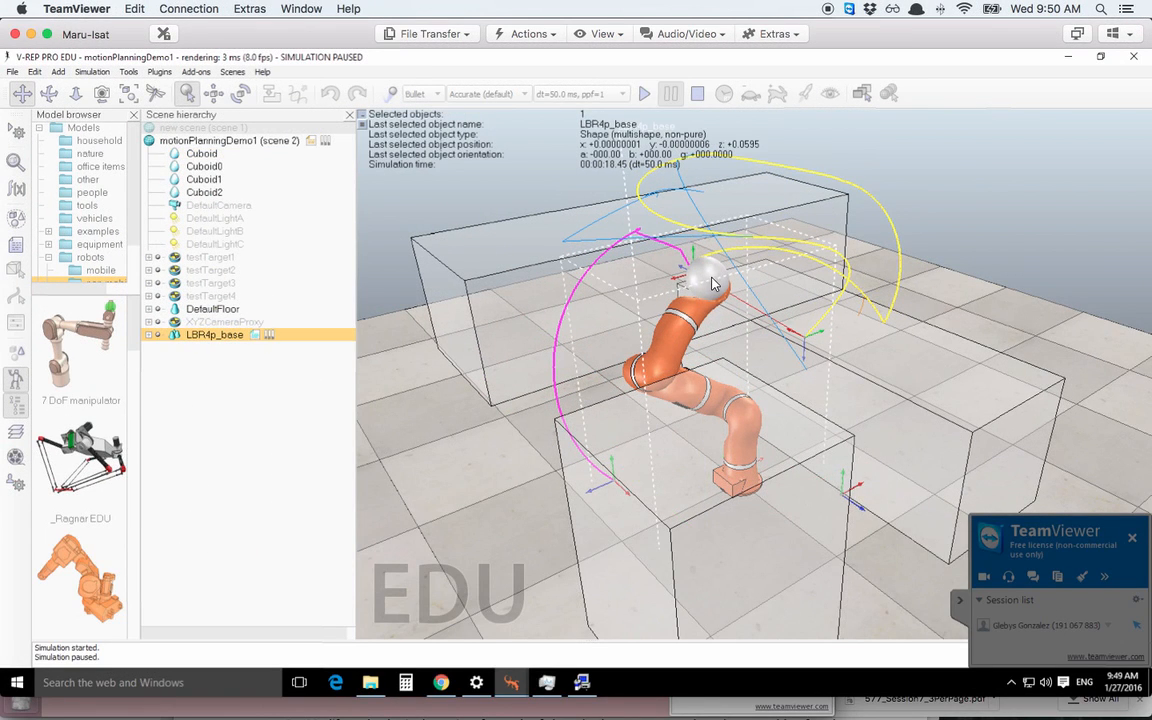
pyautogui.click(157, 334)
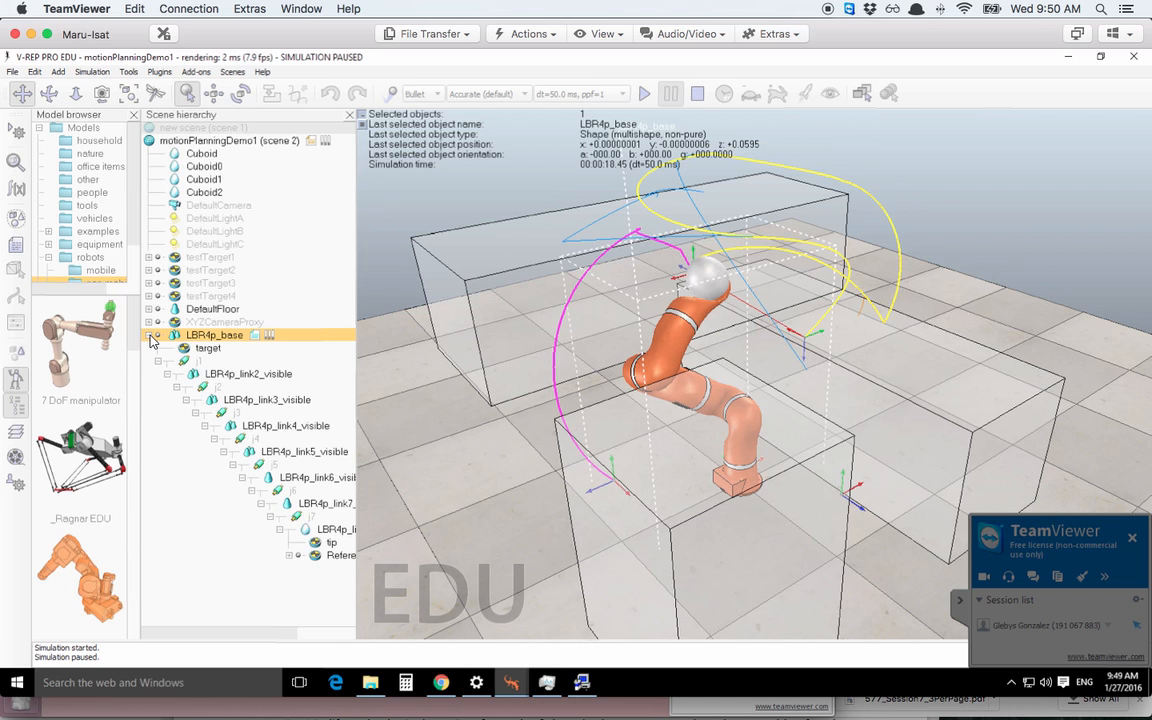
pyautogui.moveTo(358, 482)
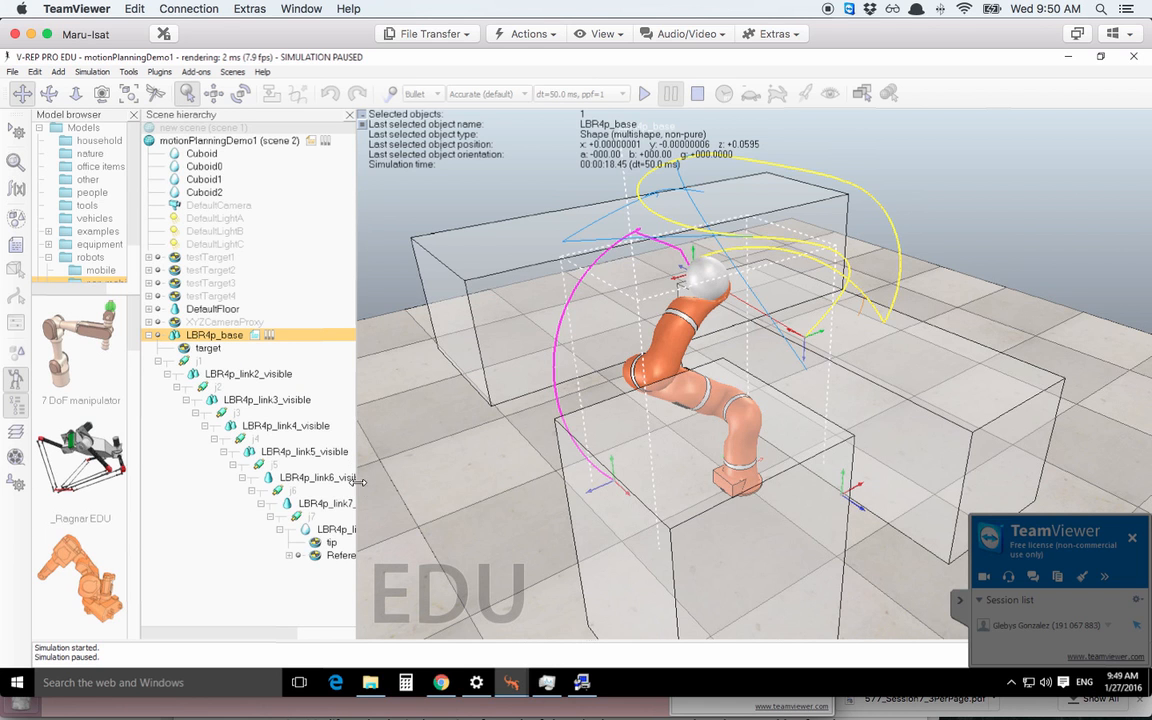
pyautogui.click(327, 542)
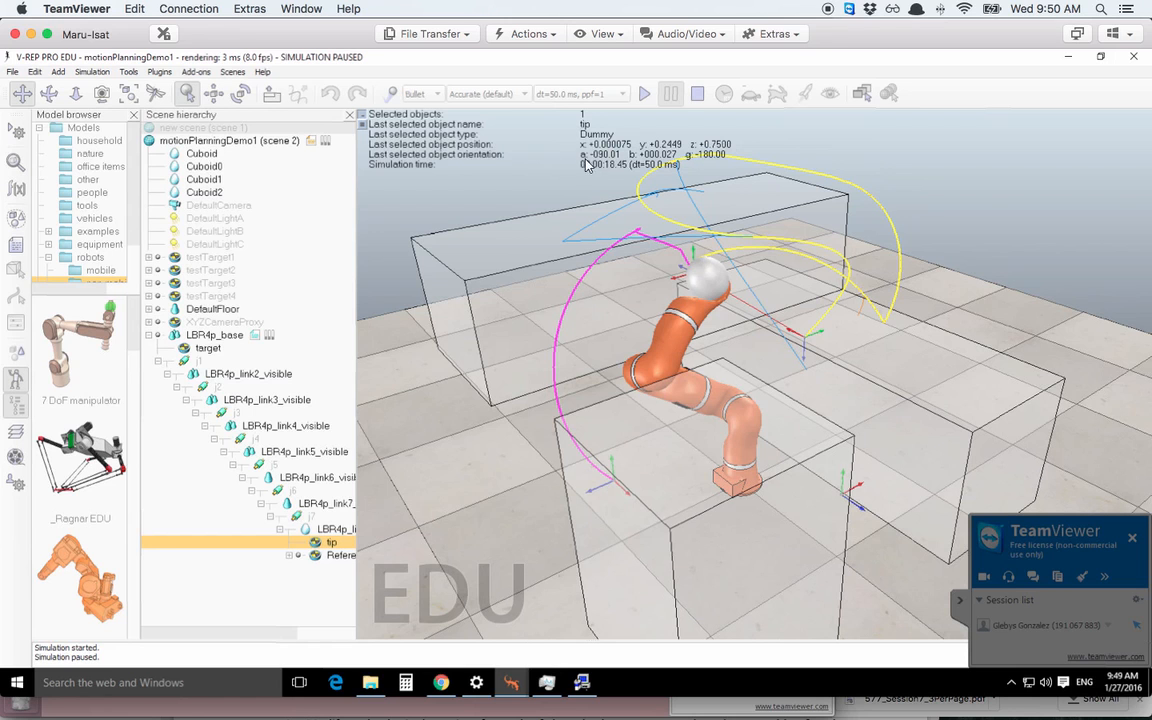
pyautogui.moveTo(733, 208)
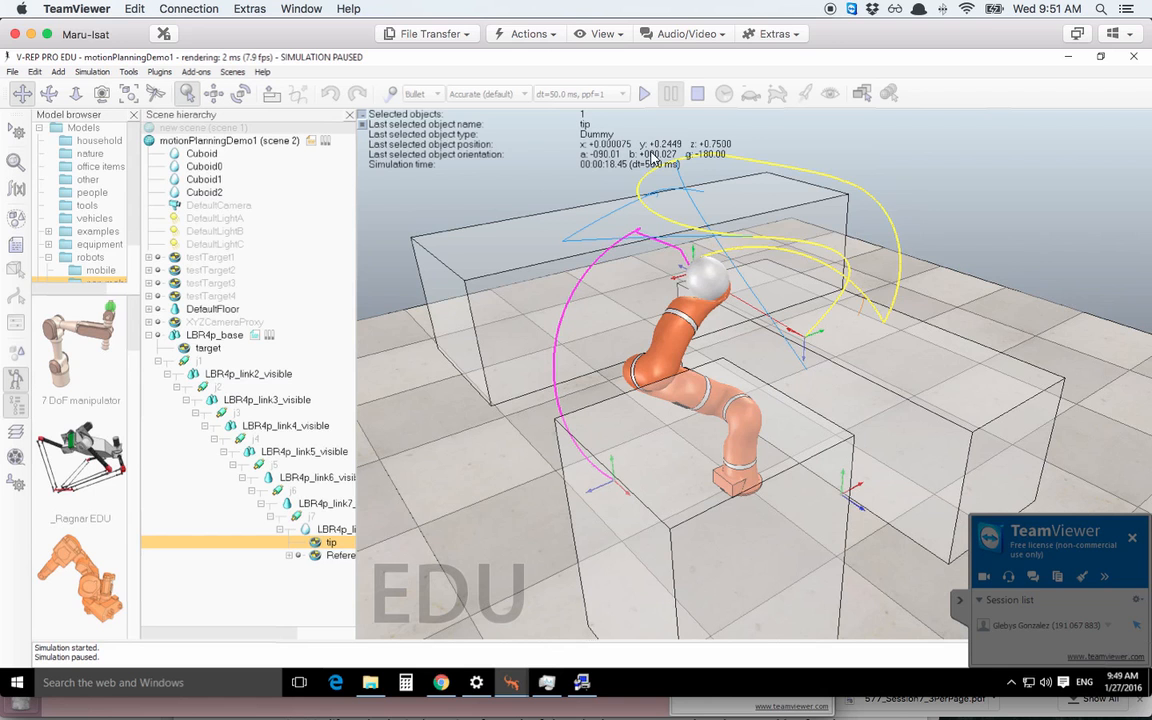
pyautogui.click(698, 93)
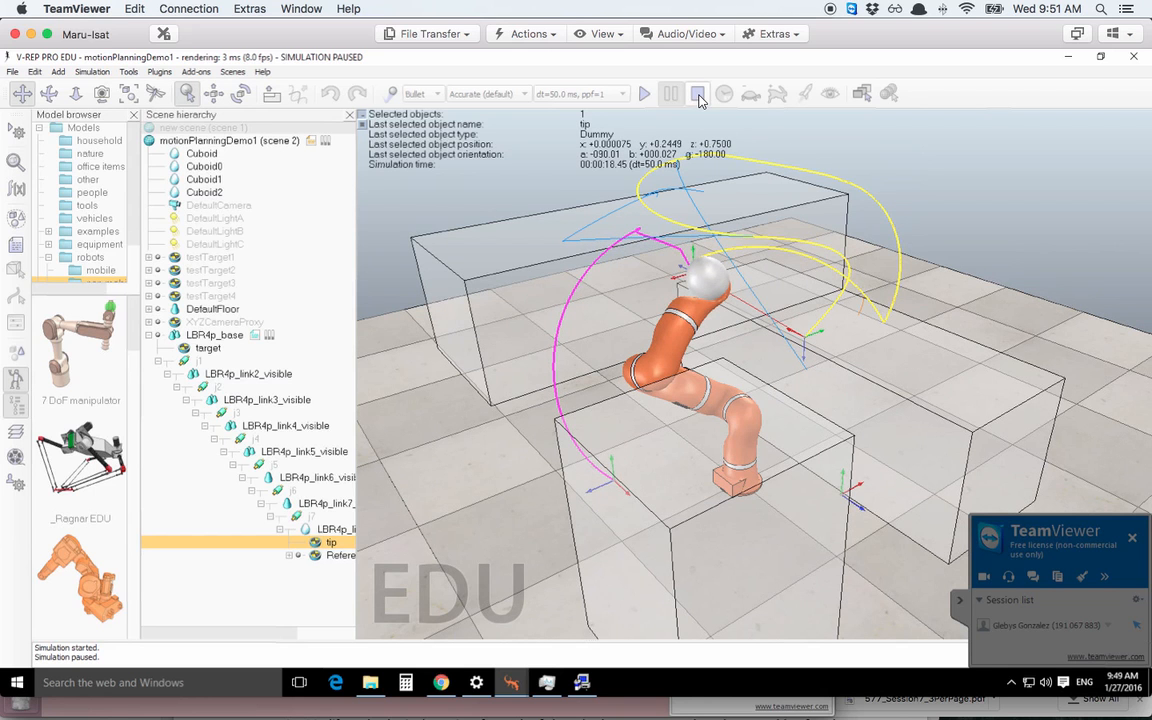
# - Resume the paused simulation briefly, then stop it so the arm returns upright
pyautogui.click(645, 93)
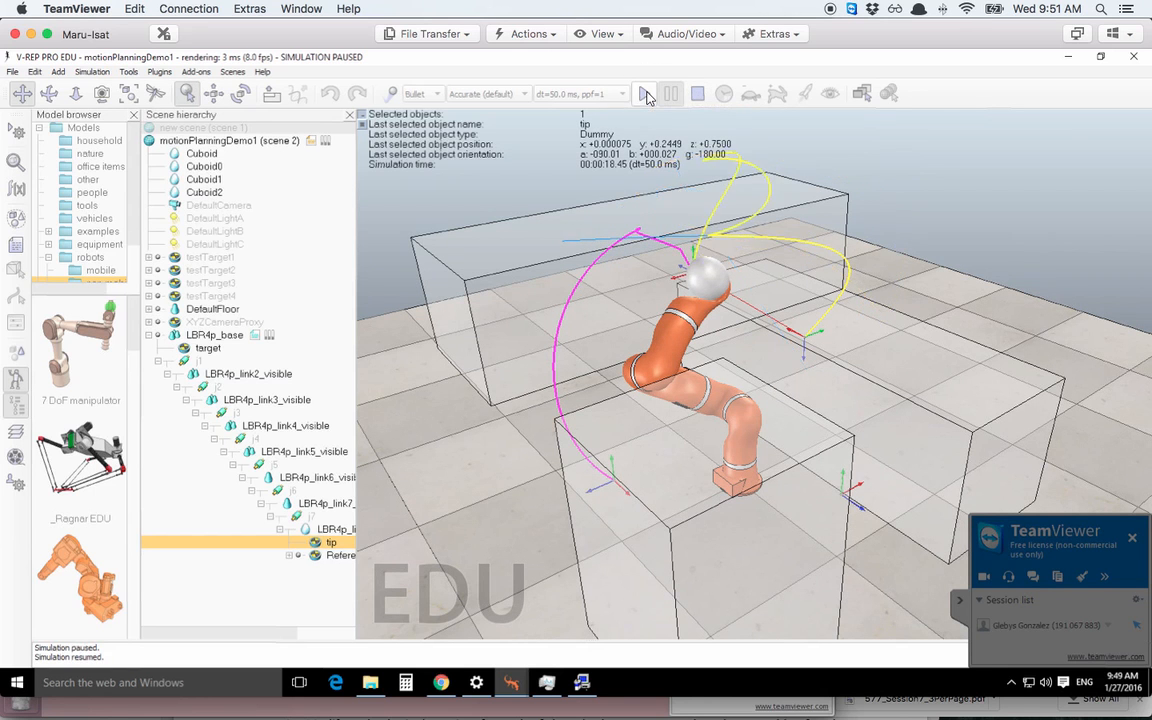
pyautogui.click(645, 93)
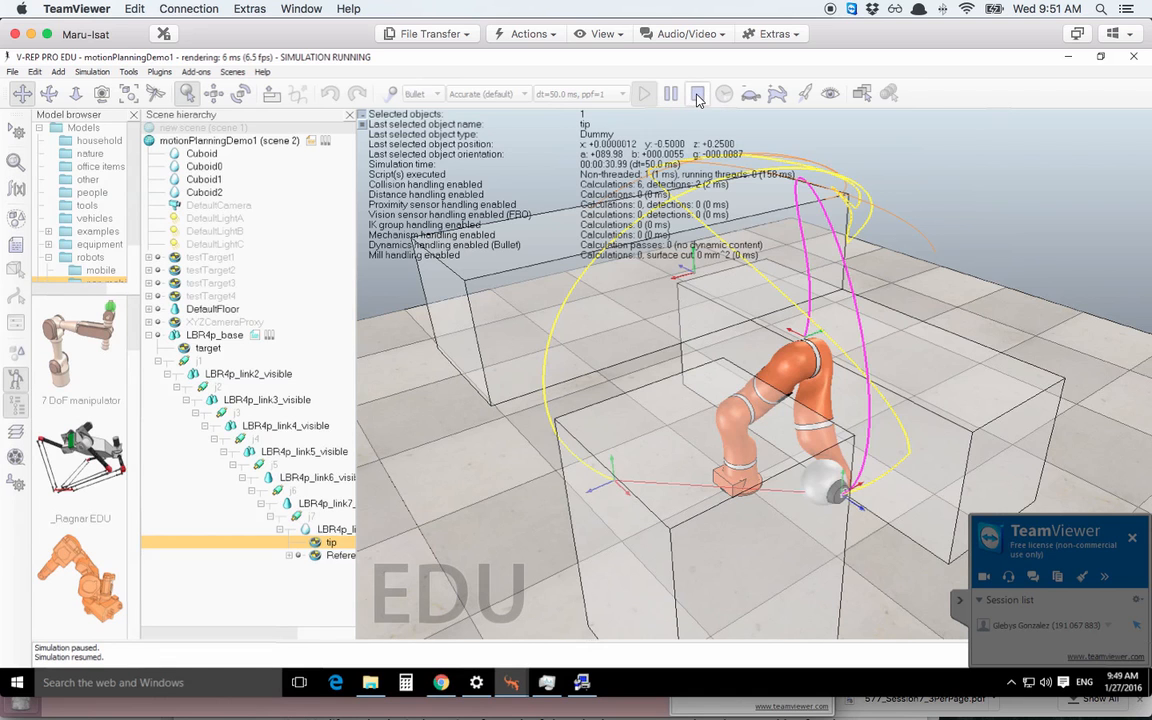
pyautogui.click(698, 93)
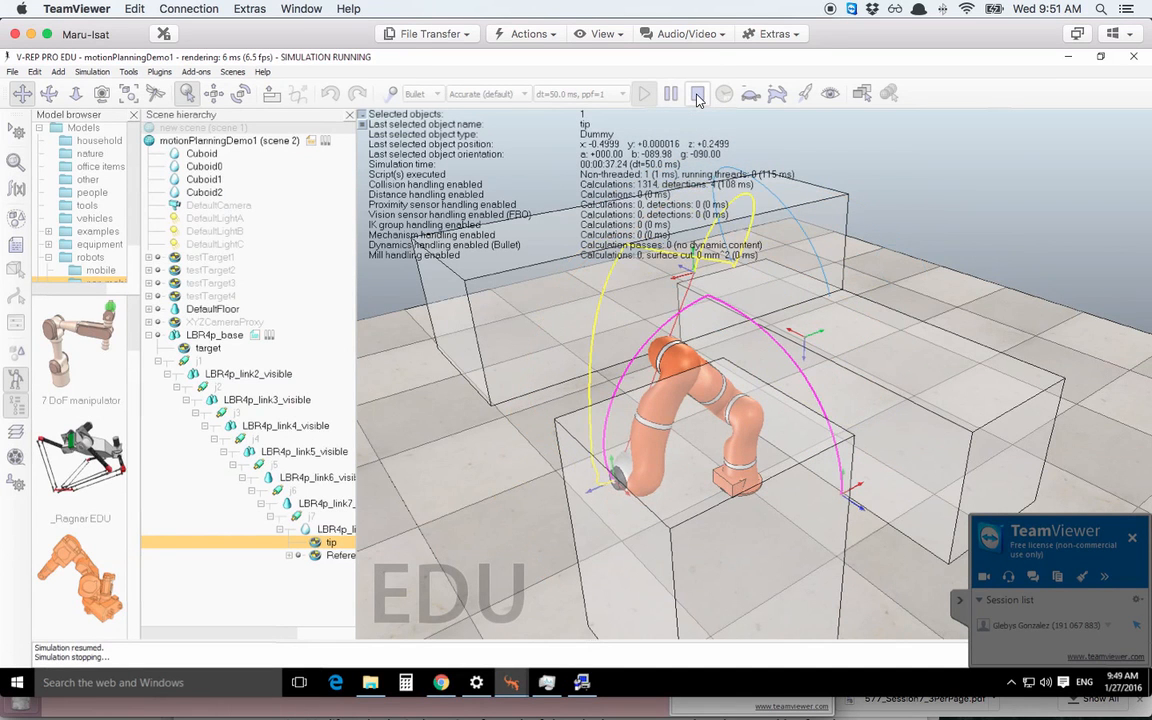
pyautogui.click(698, 93)
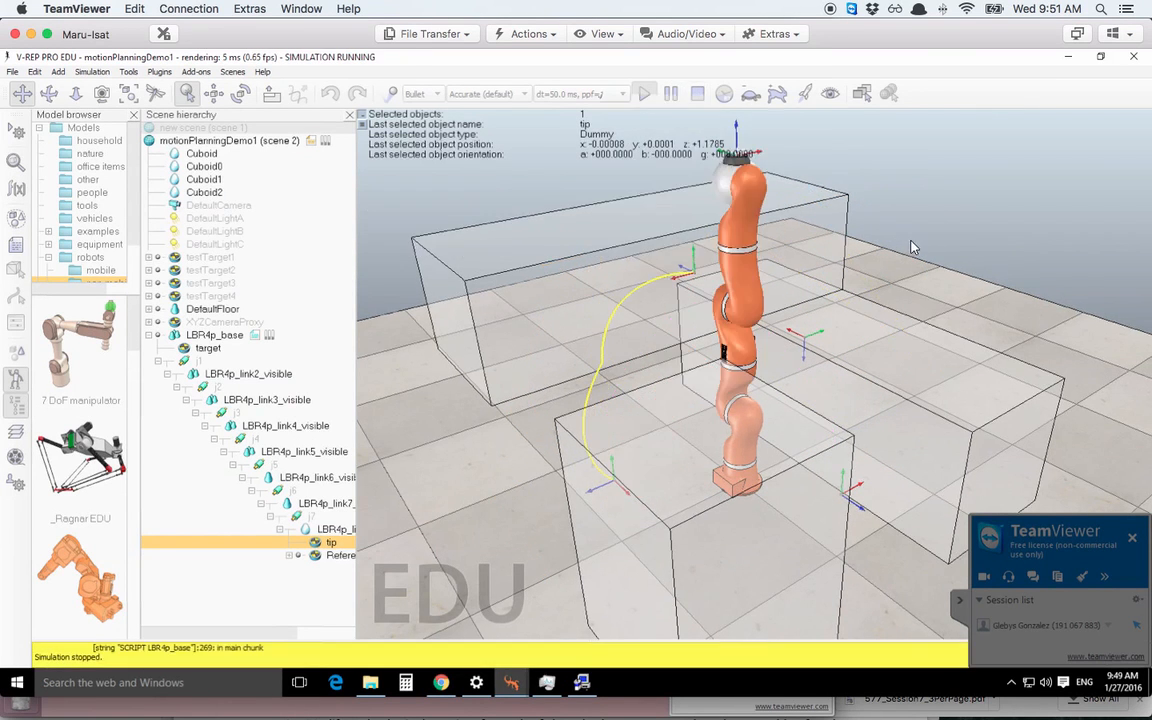